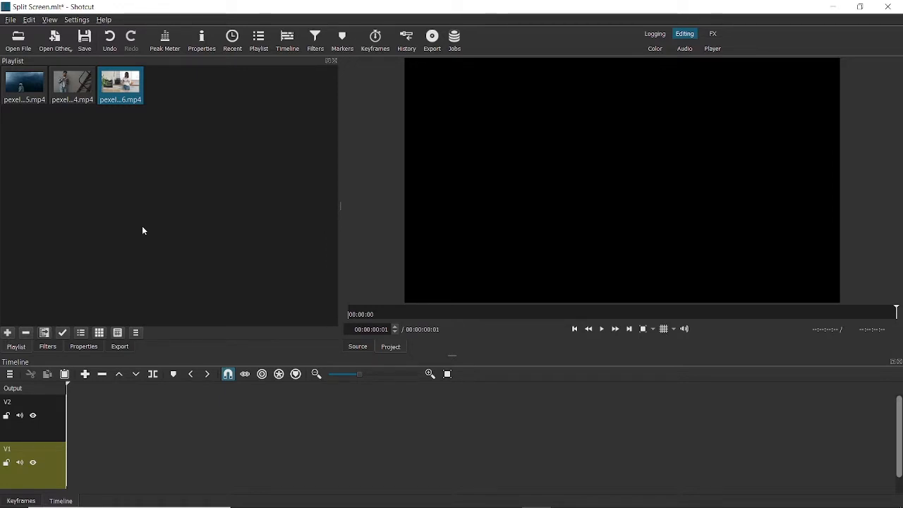
mouse_move(73, 91)
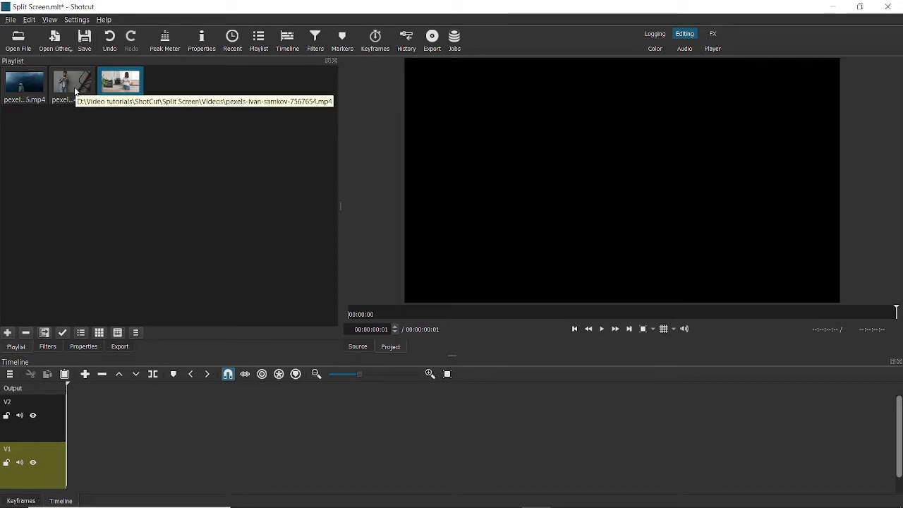
Select clips in the playlist and make V2 the active track, leaving track options unchanged
left_click(72, 82)
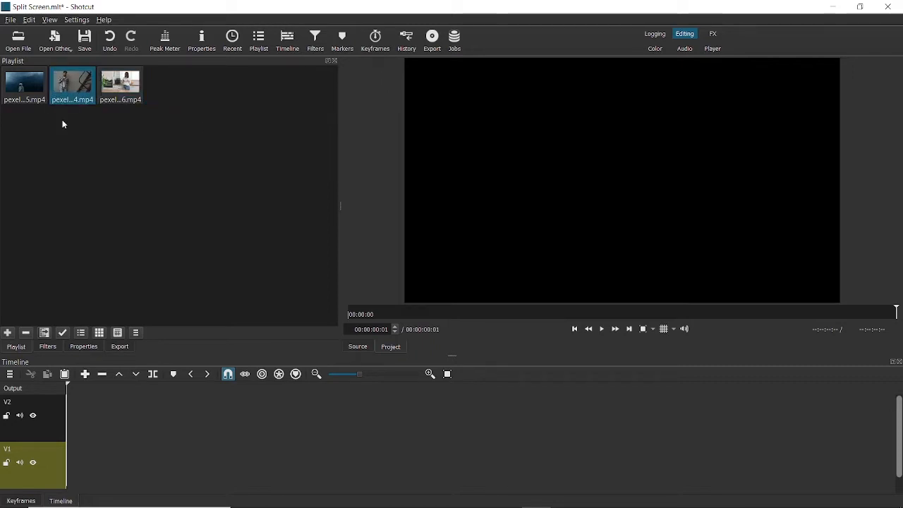
mouse_move(36, 114)
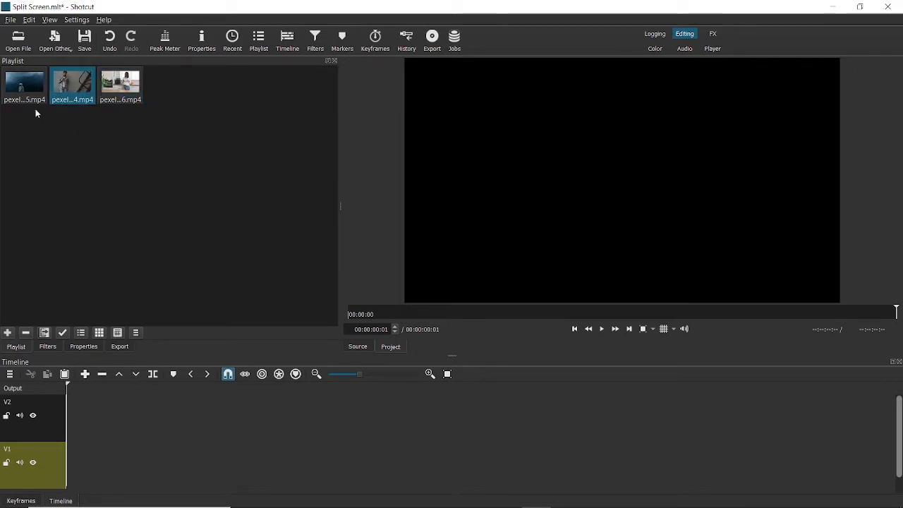
left_click(24, 85)
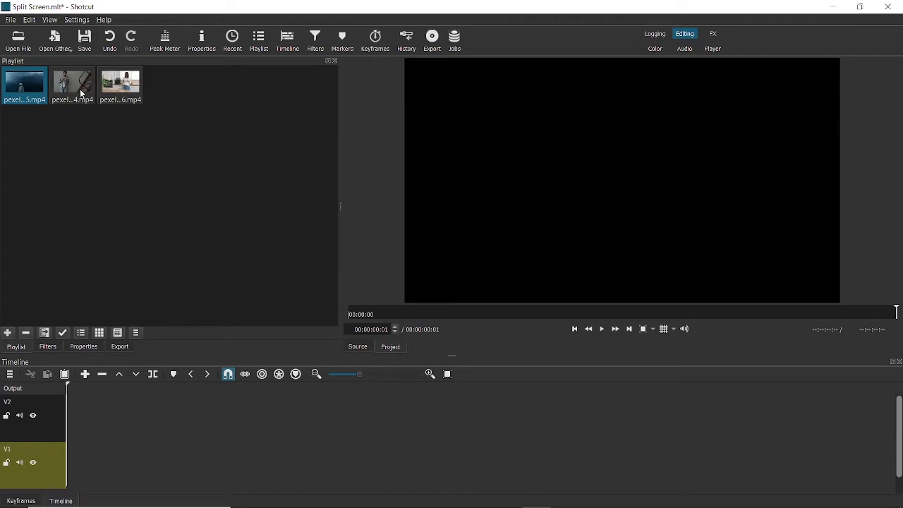
left_click(72, 81)
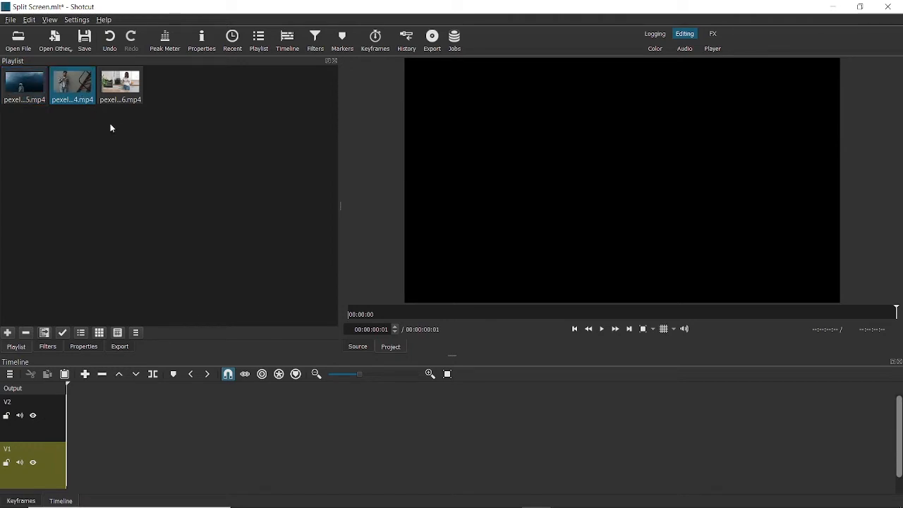
mouse_move(150, 452)
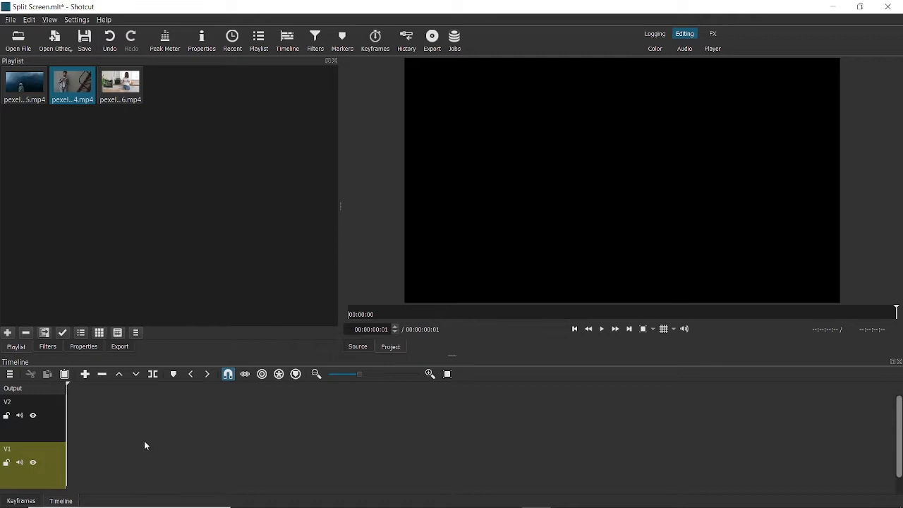
mouse_move(139, 427)
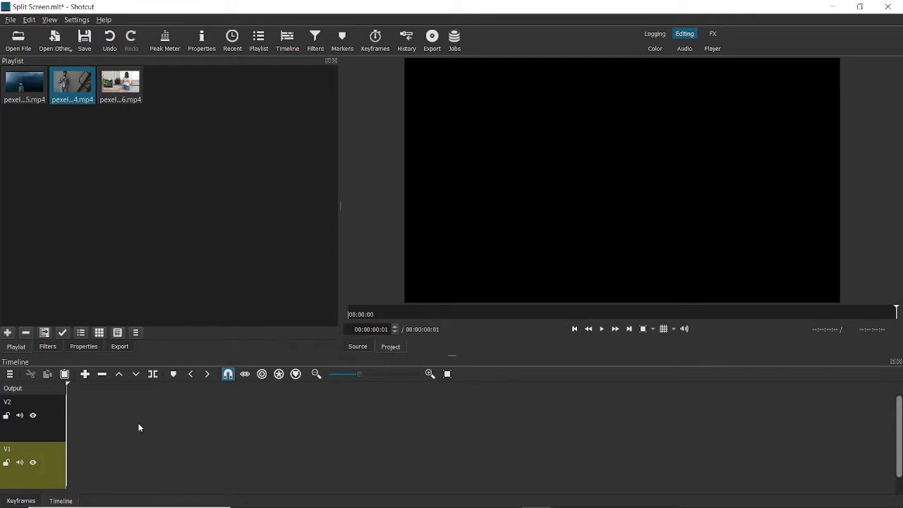
mouse_move(42, 452)
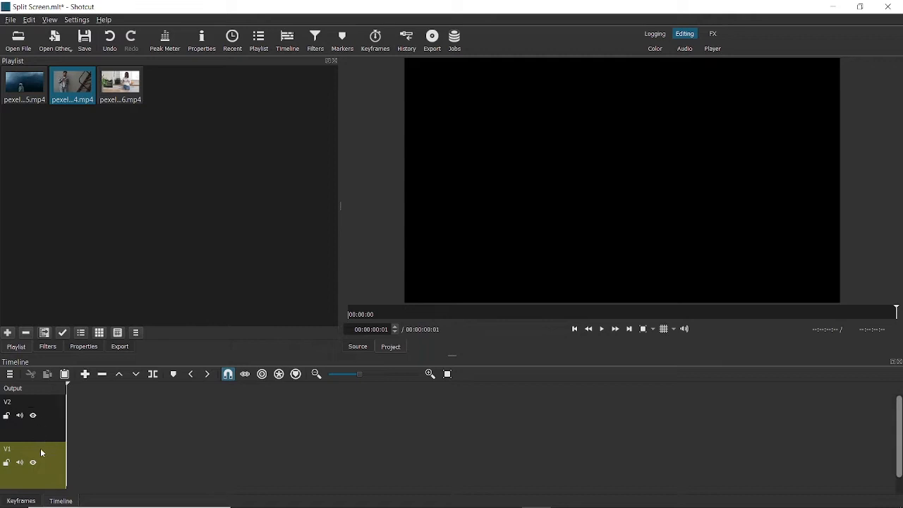
left_click(31, 401)
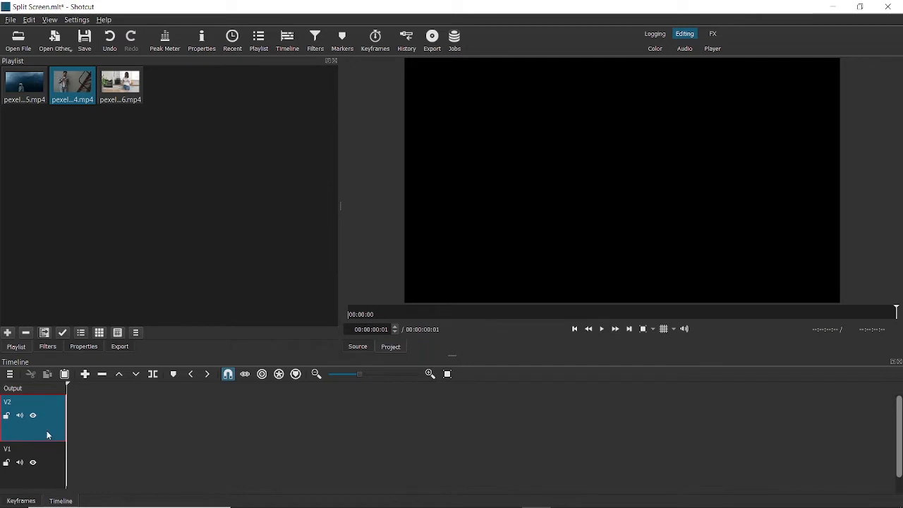
mouse_move(143, 435)
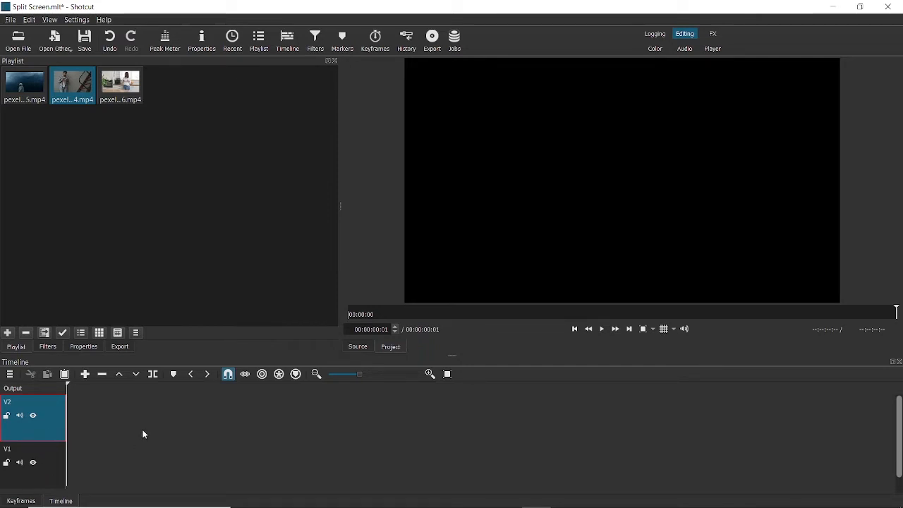
right_click(143, 434)
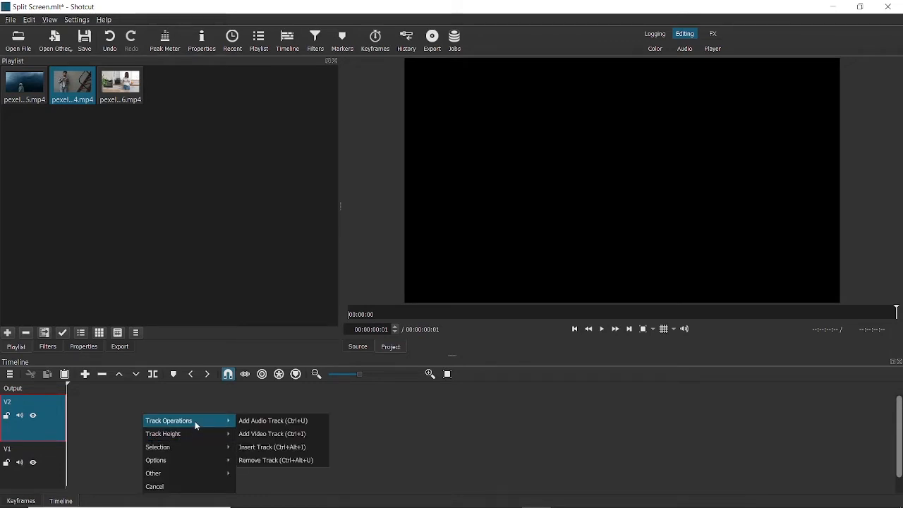
mouse_move(271, 434)
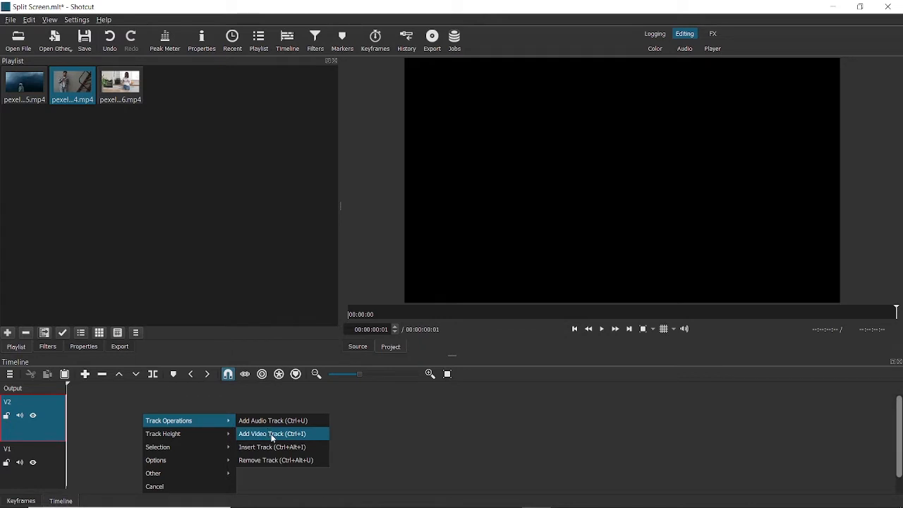
mouse_move(305, 437)
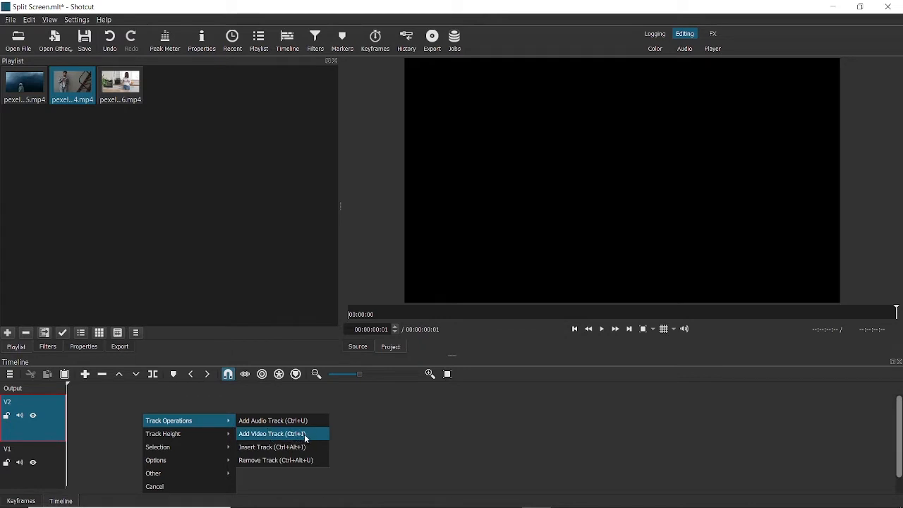
mouse_move(365, 433)
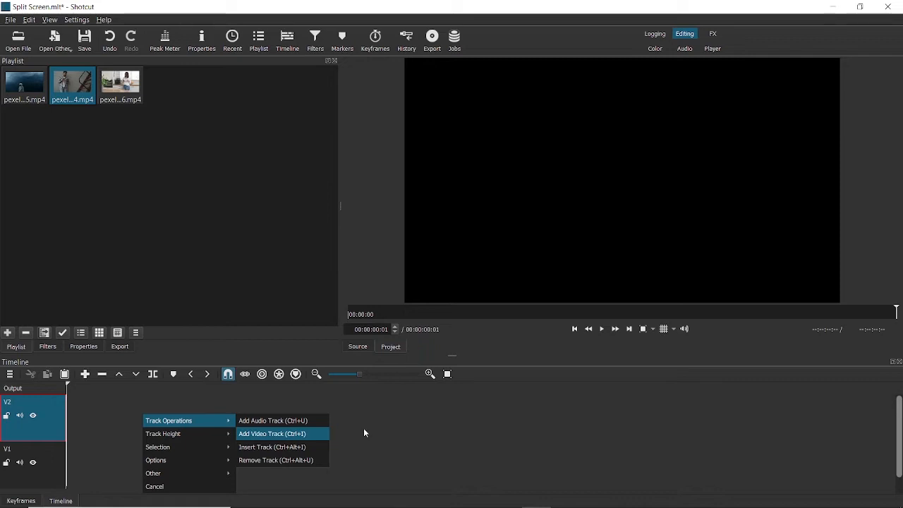
mouse_move(299, 440)
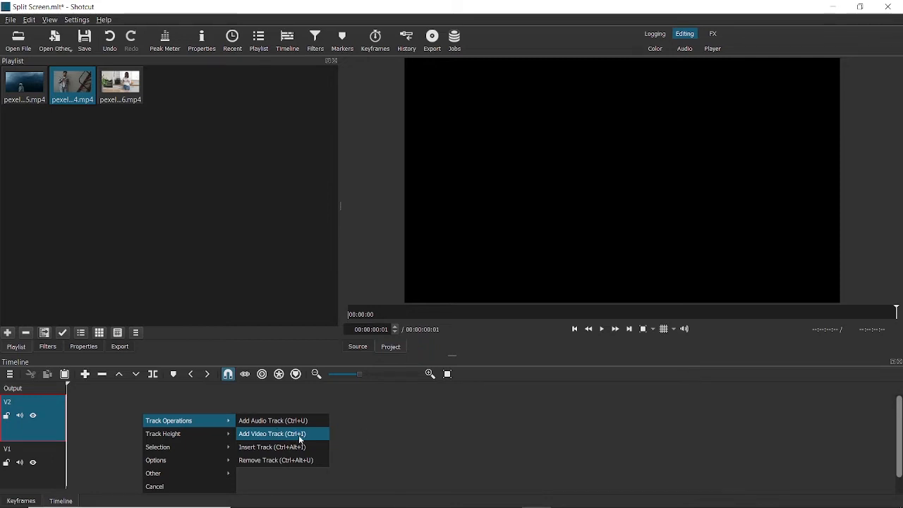
left_click(273, 434)
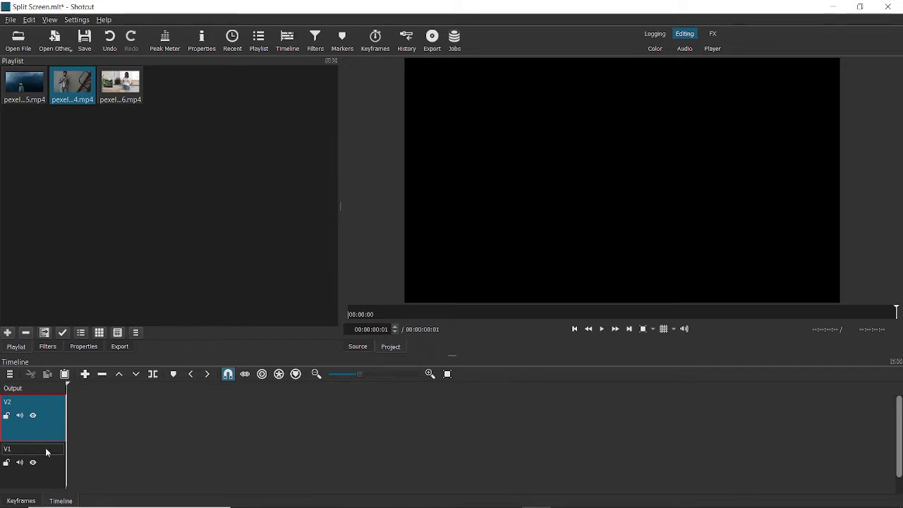
mouse_move(118, 117)
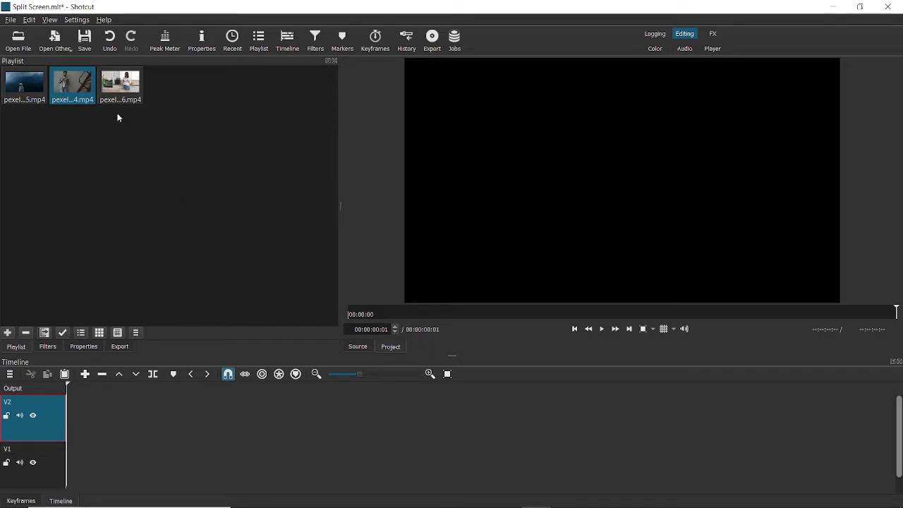
Place the man-with-phone clip on V2 and the third clip on V1, trimmed to match
left_click_drag(120, 84, 124, 213)
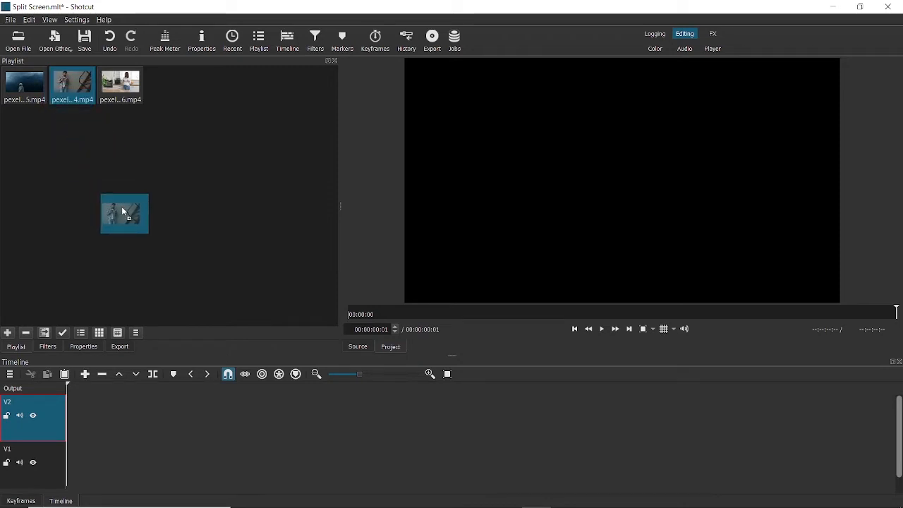
left_click_drag(124, 213, 78, 416)
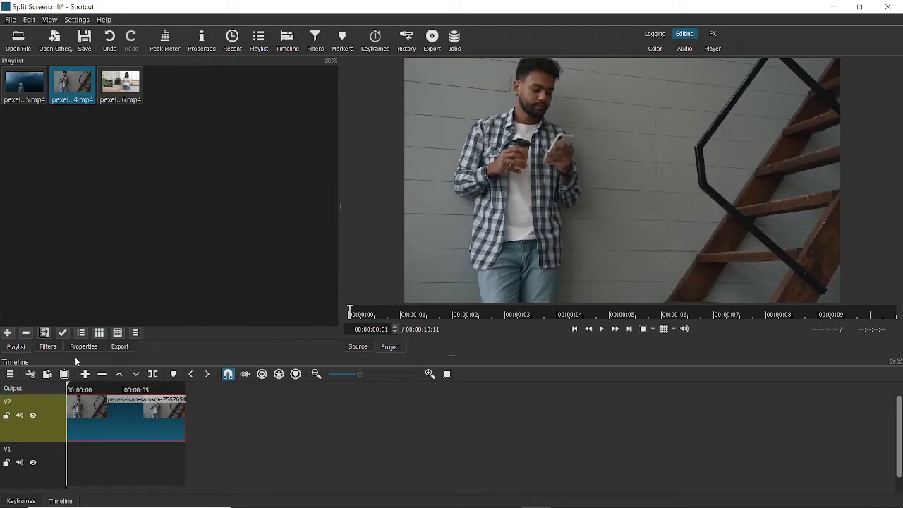
left_click(120, 83)
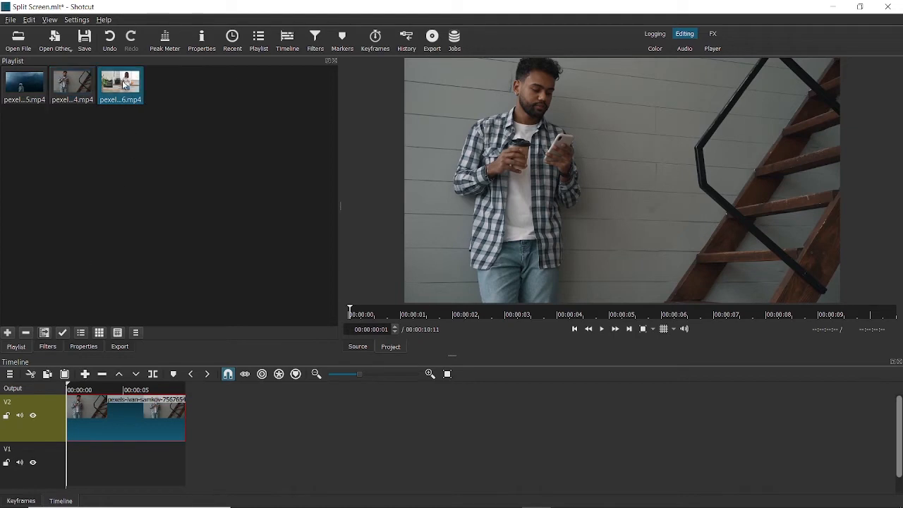
left_click_drag(120, 84, 134, 431)
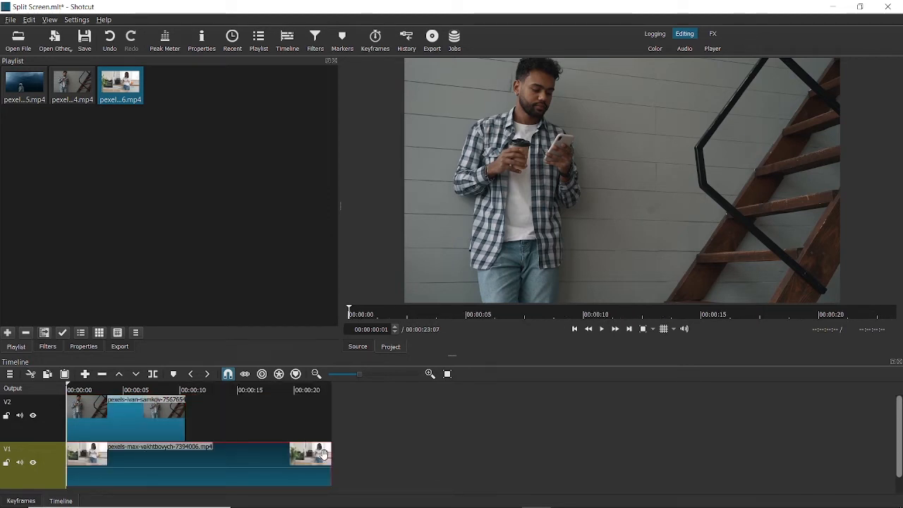
left_click_drag(327, 454, 196, 458)
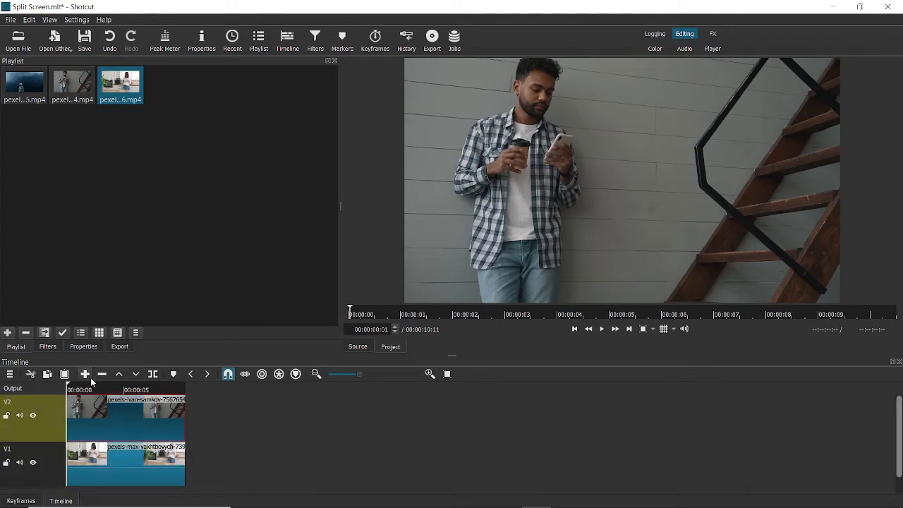
Open the upper clip's filters and search 'crop' to add Crop: Rectangle
left_click(47, 346)
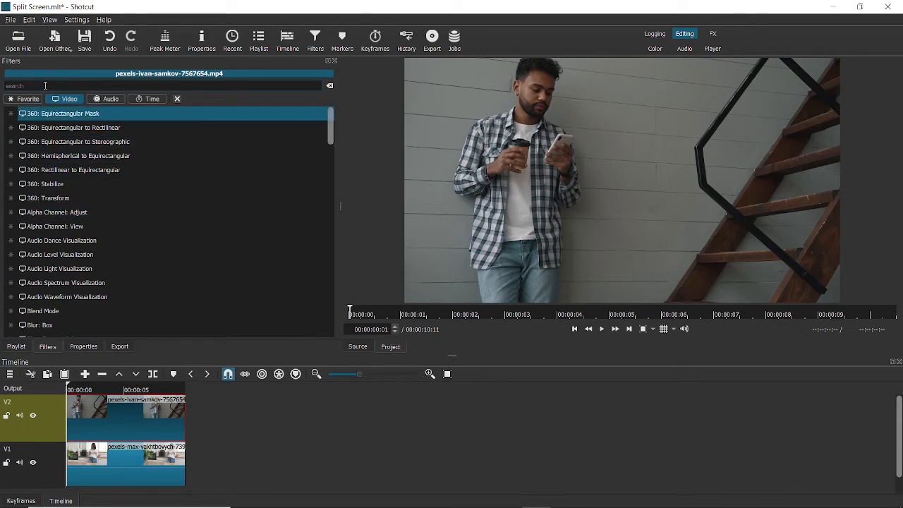
type("crop")
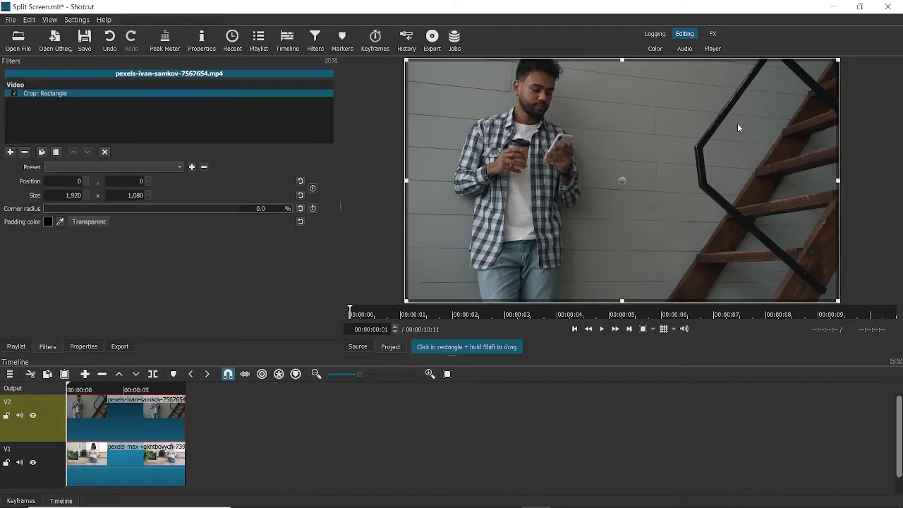
mouse_move(540, 143)
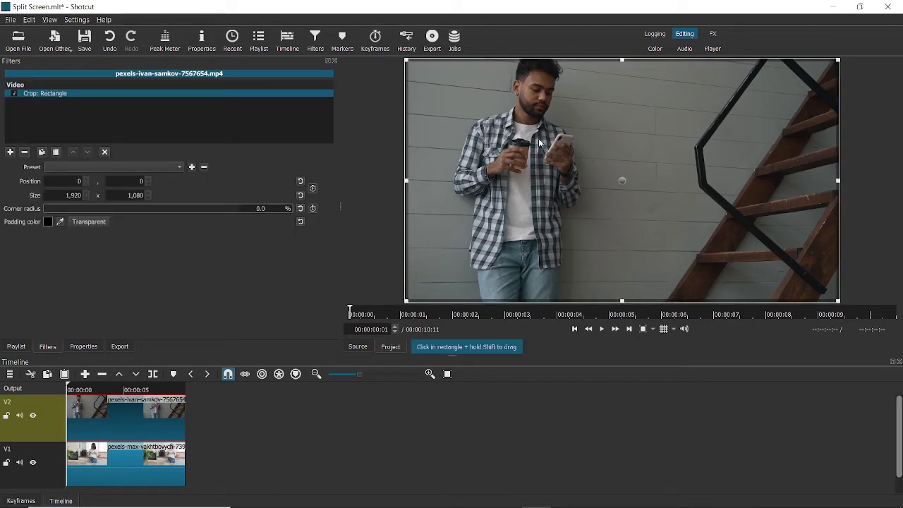
mouse_move(840, 181)
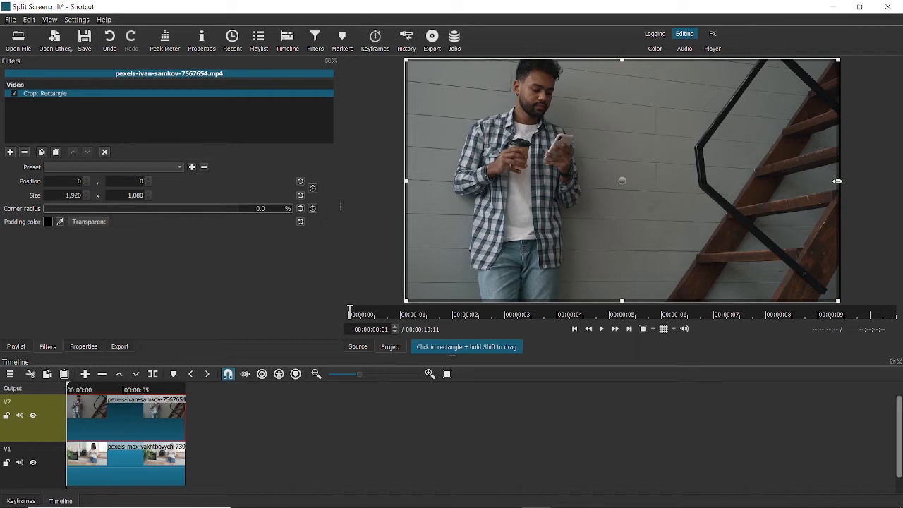
Narrow the crop rectangle from the right edge to about 937 pixels wide
left_click_drag(838, 180, 832, 180)
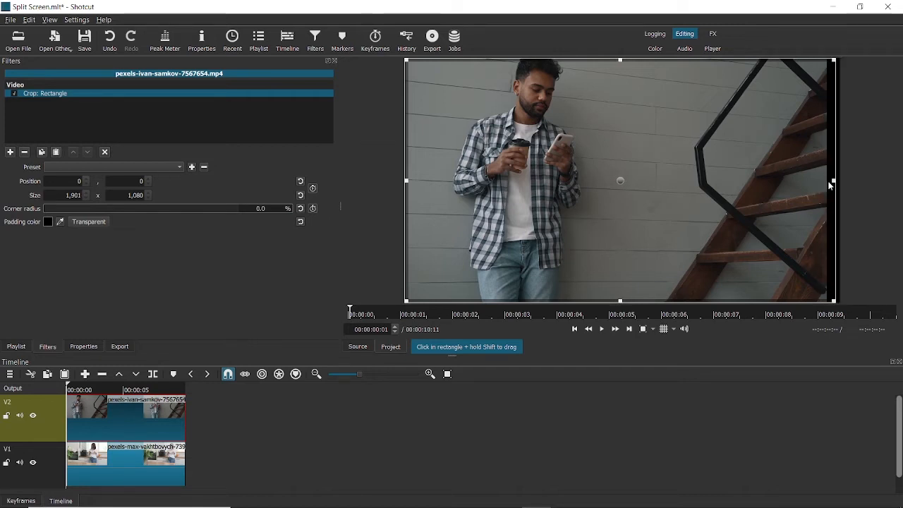
left_click_drag(831, 181, 838, 182)
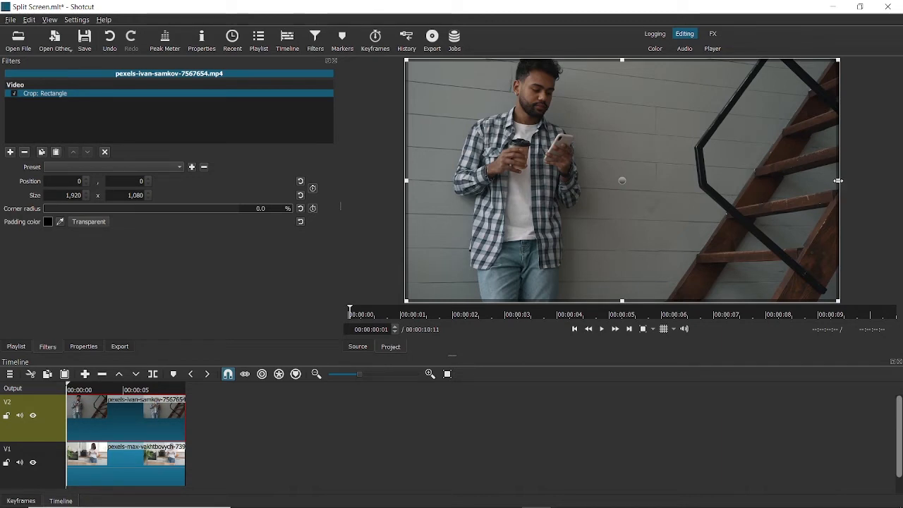
left_click_drag(839, 181, 626, 180)
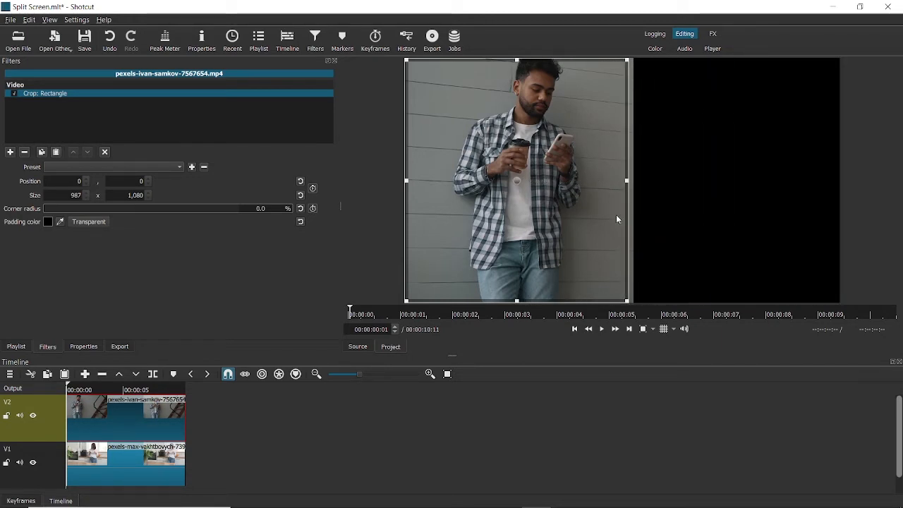
left_click_drag(626, 180, 611, 181)
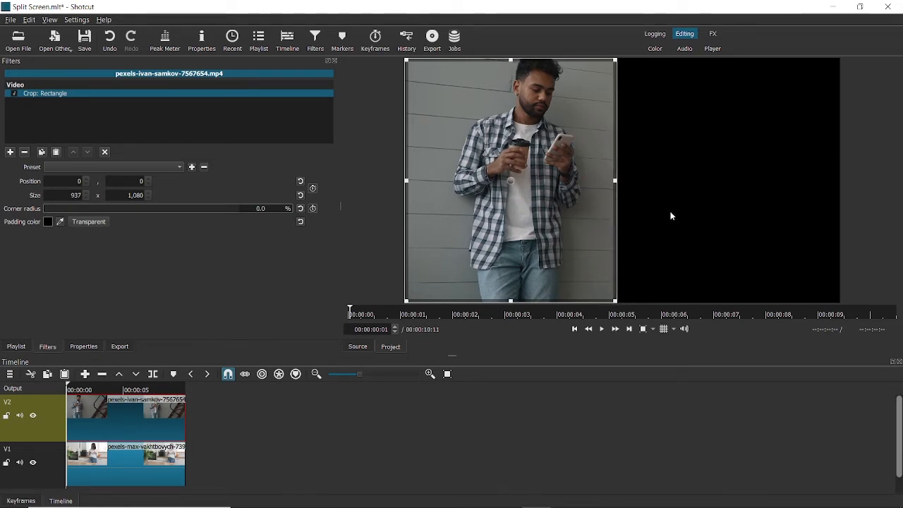
mouse_move(683, 175)
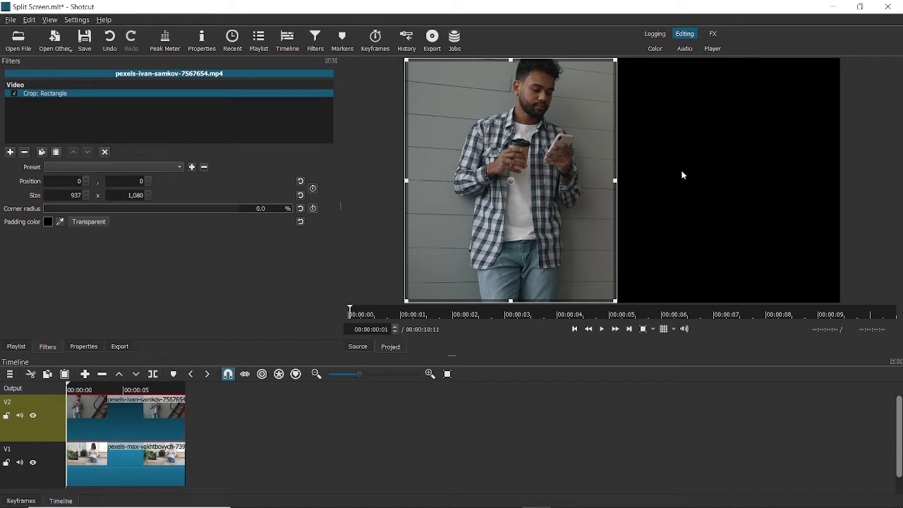
mouse_move(664, 224)
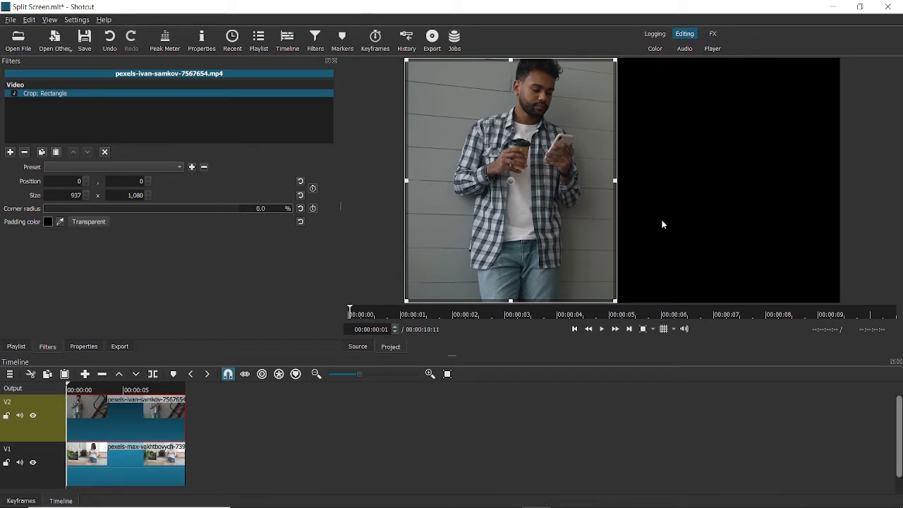
mouse_move(736, 169)
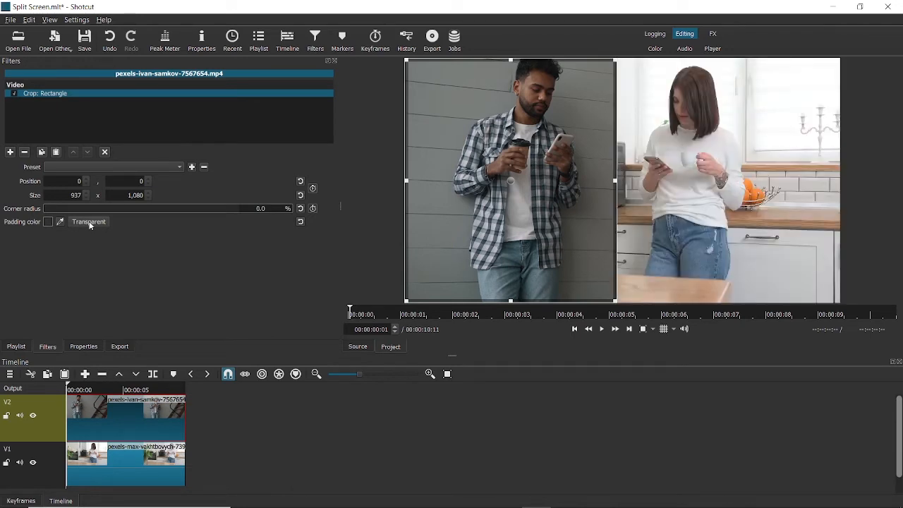
mouse_move(653, 144)
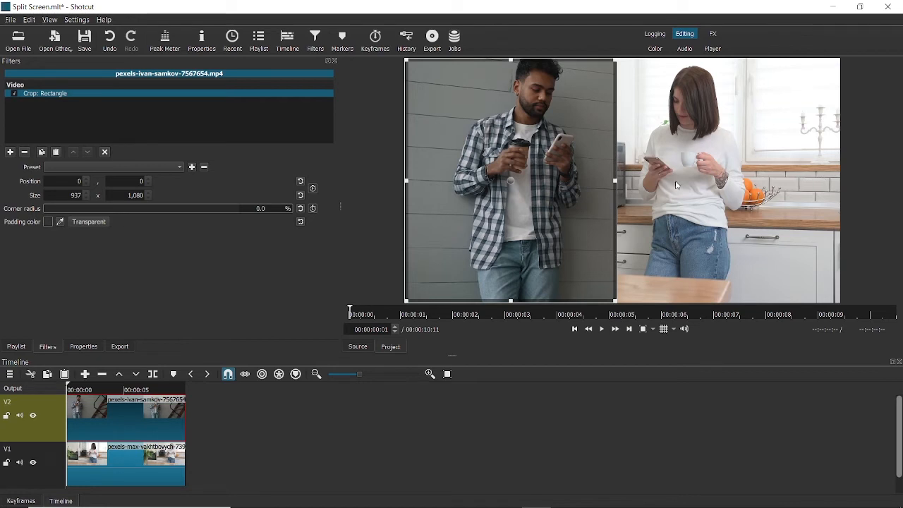
mouse_move(824, 191)
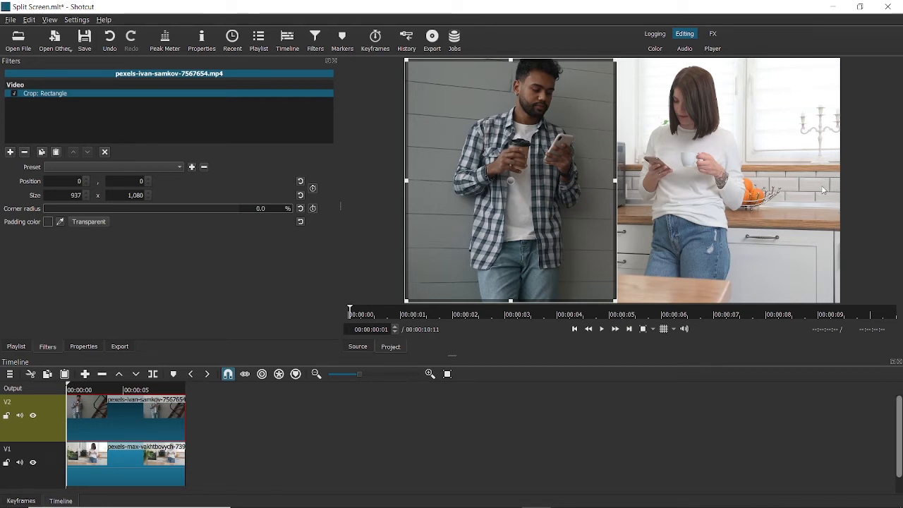
mouse_move(230, 435)
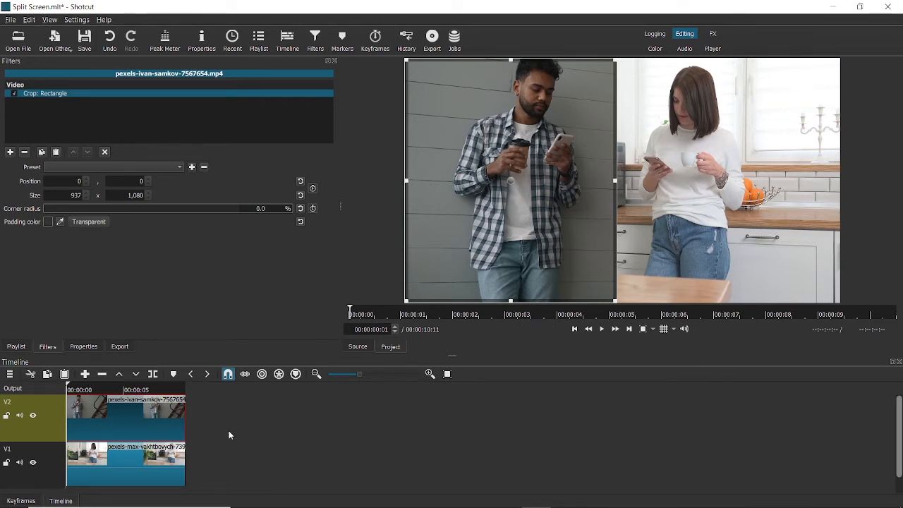
Delete the woman's clip on the lower track and the man's clip on the upper track
left_click(149, 462)
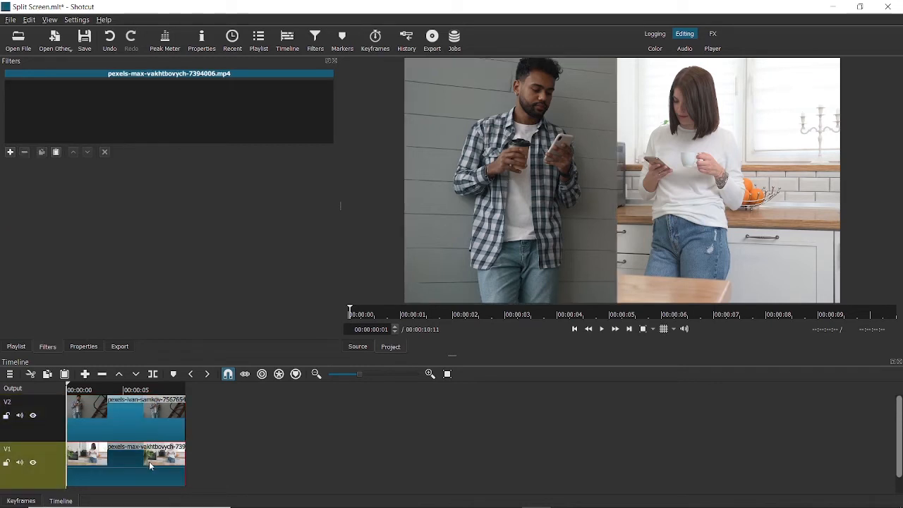
left_click(602, 328)
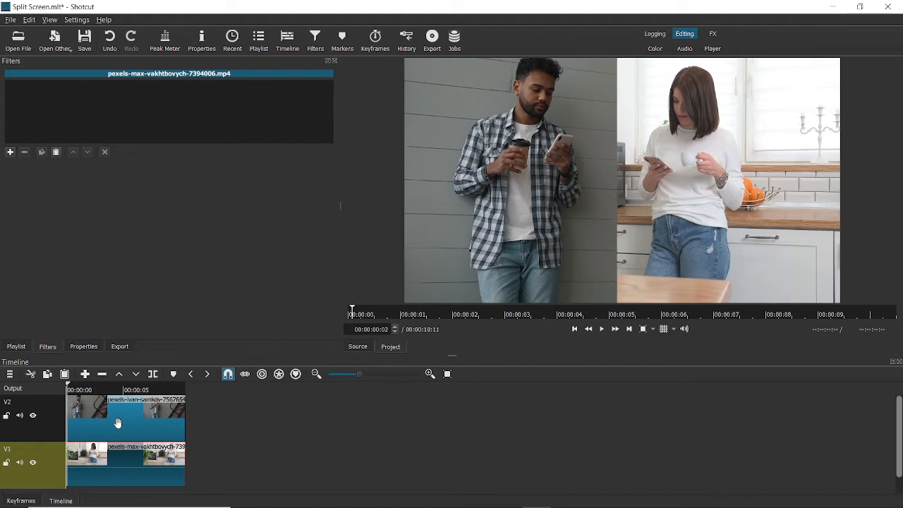
left_click(125, 413)
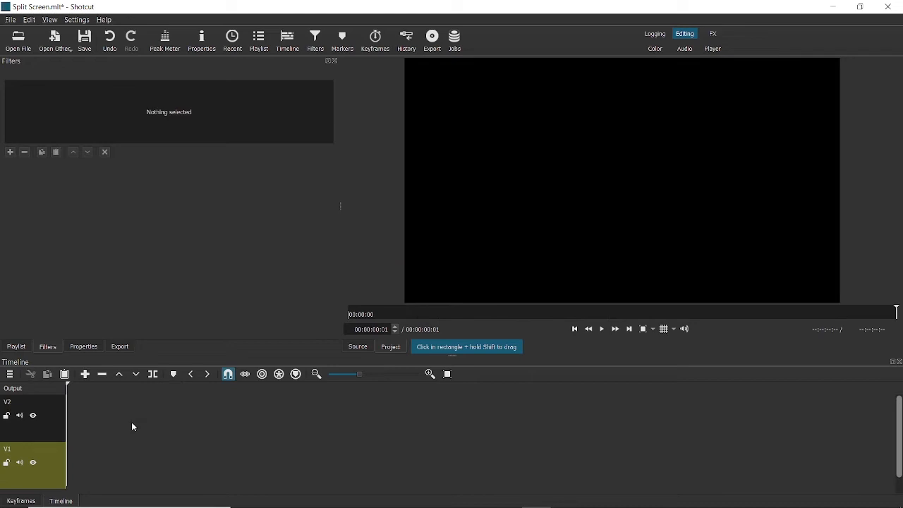
Place the astronaut clip from the Playlist on V2, trimmed to about 18 seconds
left_click(16, 346)
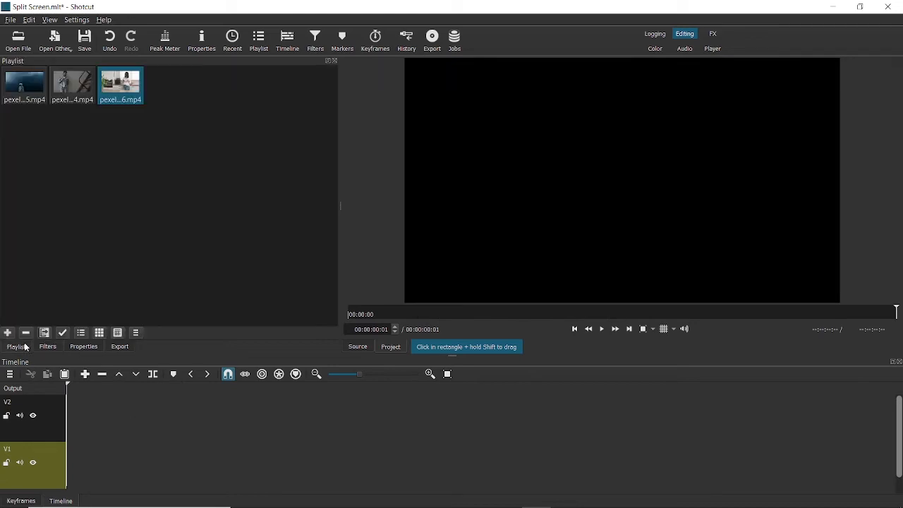
mouse_move(46, 104)
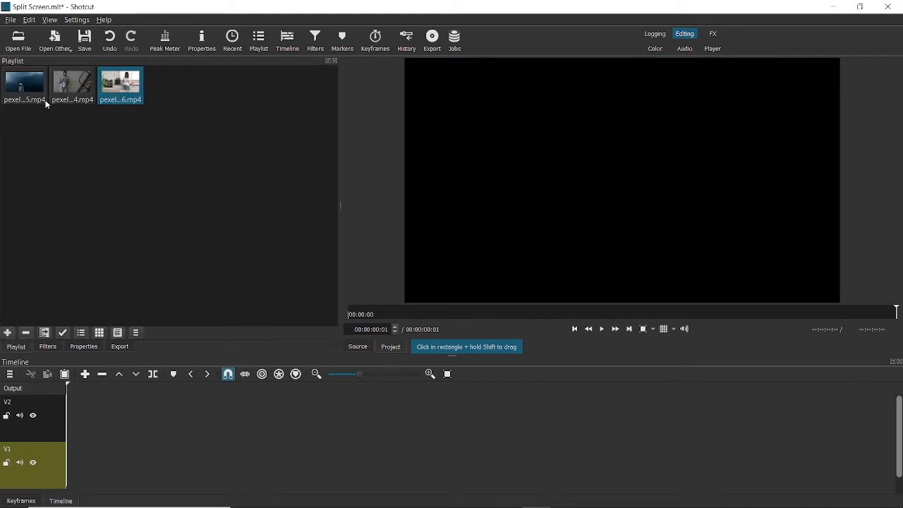
left_click(25, 84)
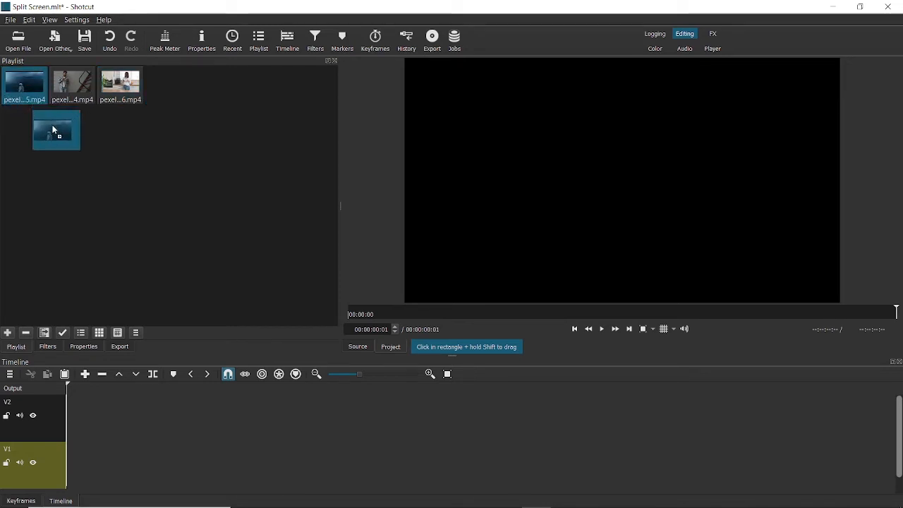
left_click_drag(57, 130, 70, 418)
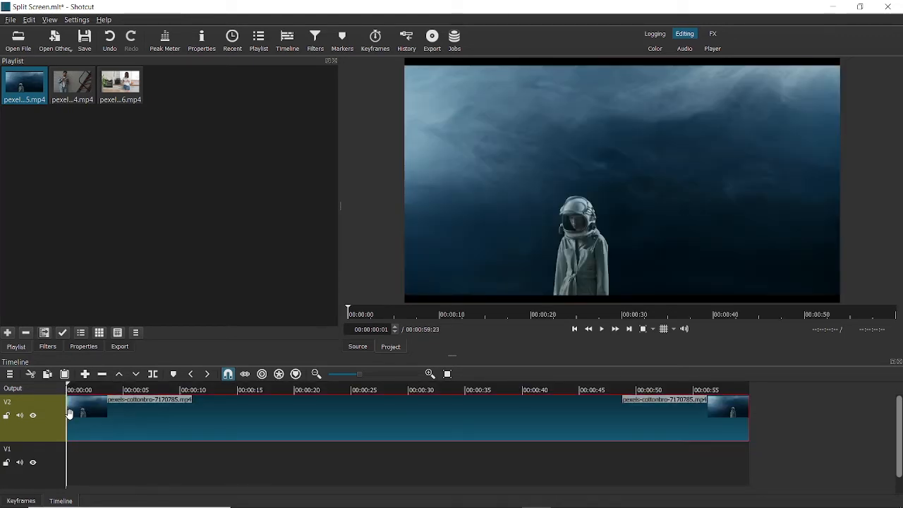
mouse_move(12, 415)
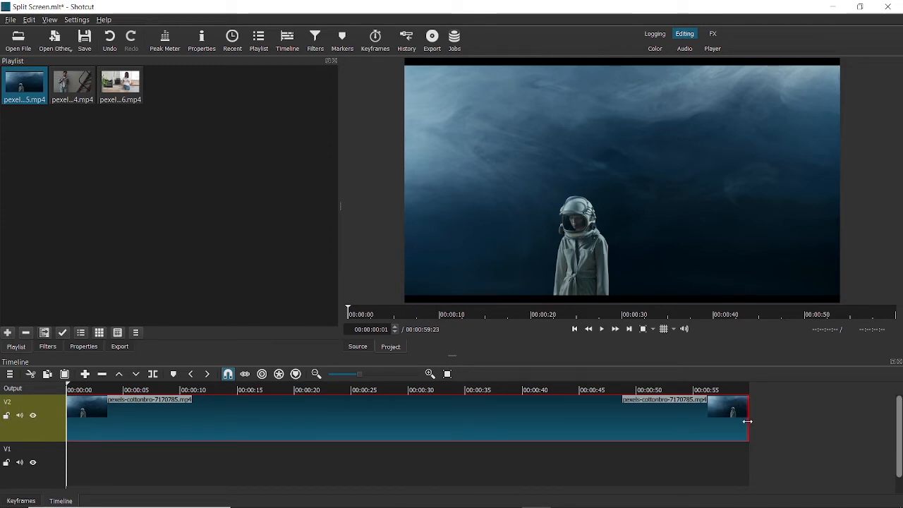
left_click_drag(748, 422, 265, 421)
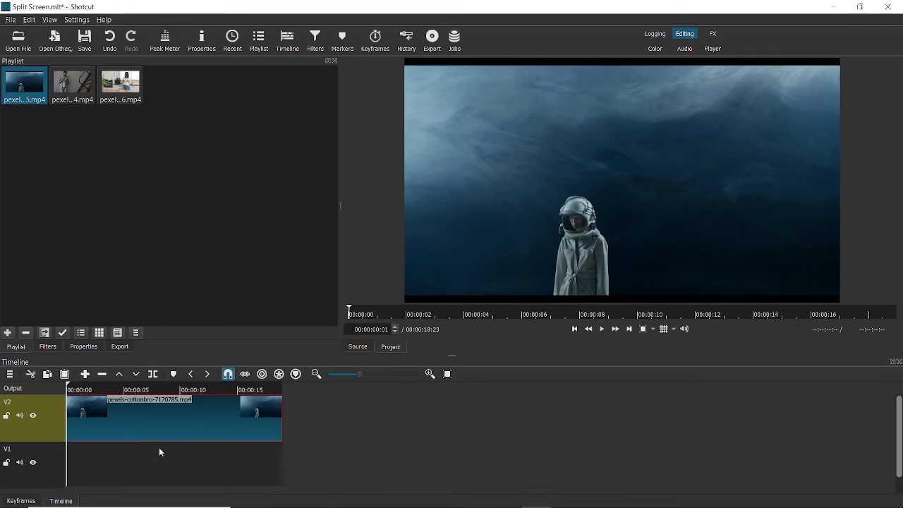
mouse_move(20, 125)
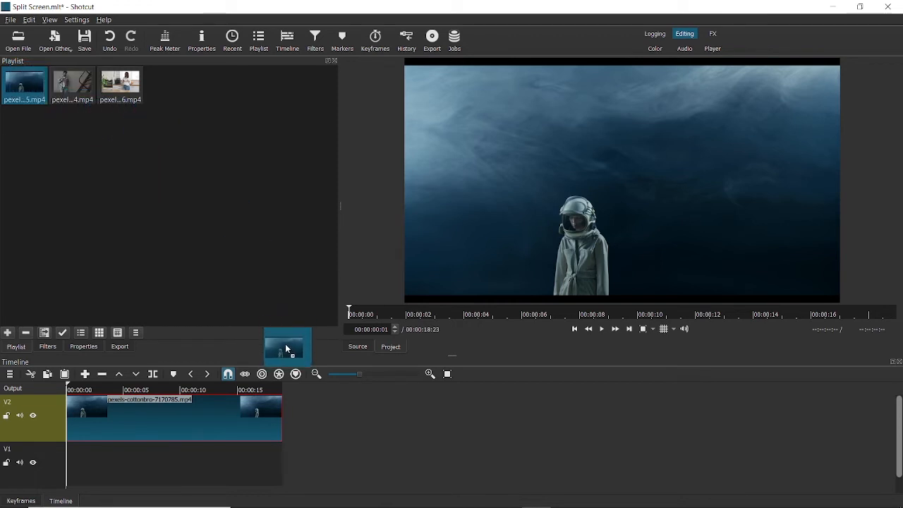
Add a second astronaut copy to the lower track, trimmed to match the 18-second upper clip
left_click_drag(288, 350, 76, 464)
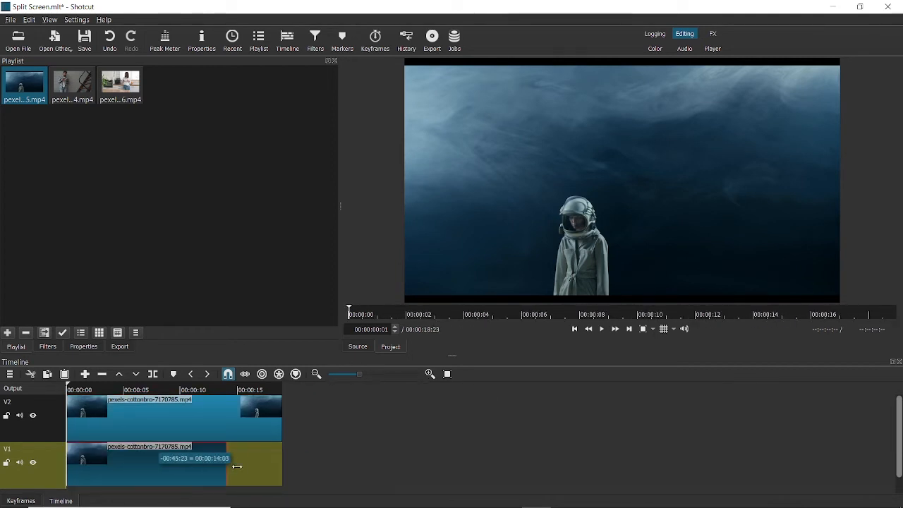
left_click_drag(229, 466, 282, 471)
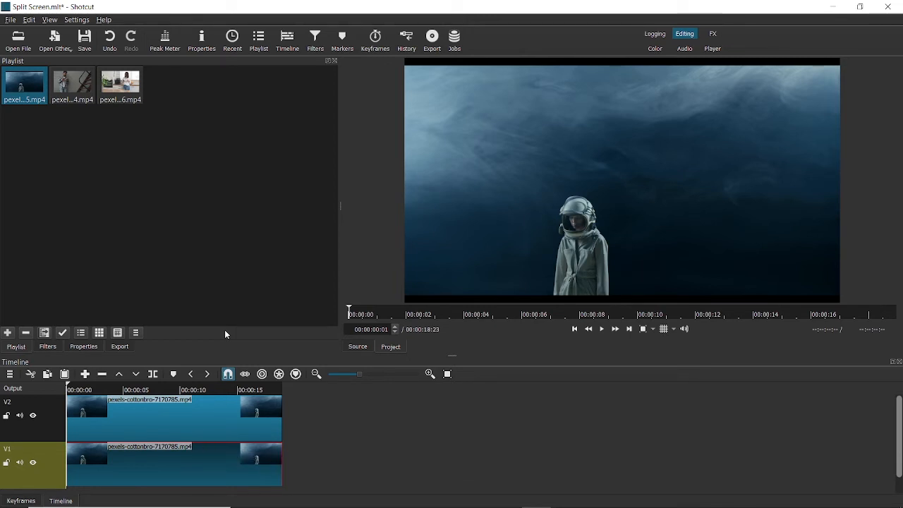
mouse_move(244, 404)
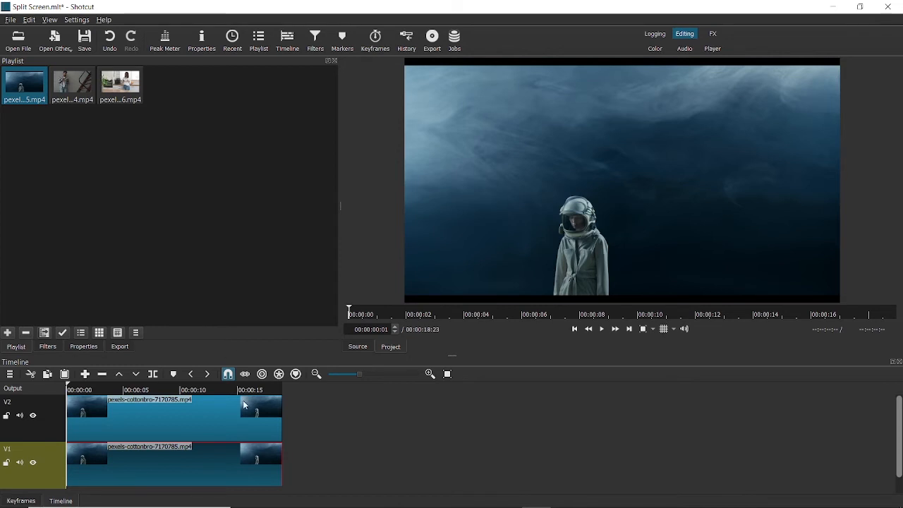
mouse_move(189, 419)
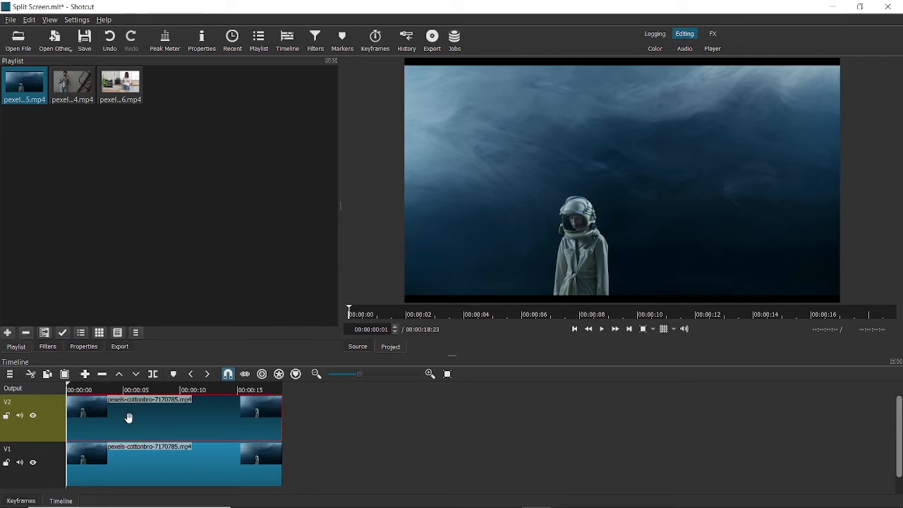
Search 'flip' in the filter list and add the Flip filter to the upper astronaut clip
left_click(47, 347)
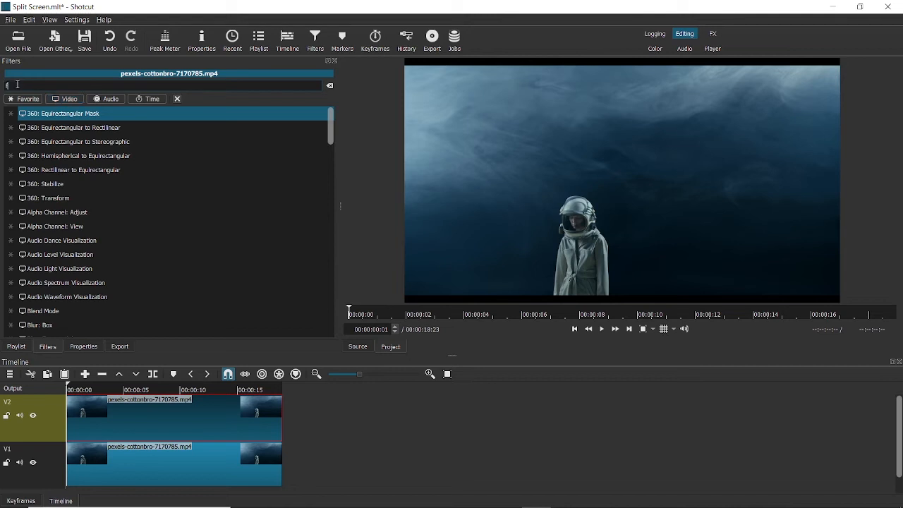
type("flip")
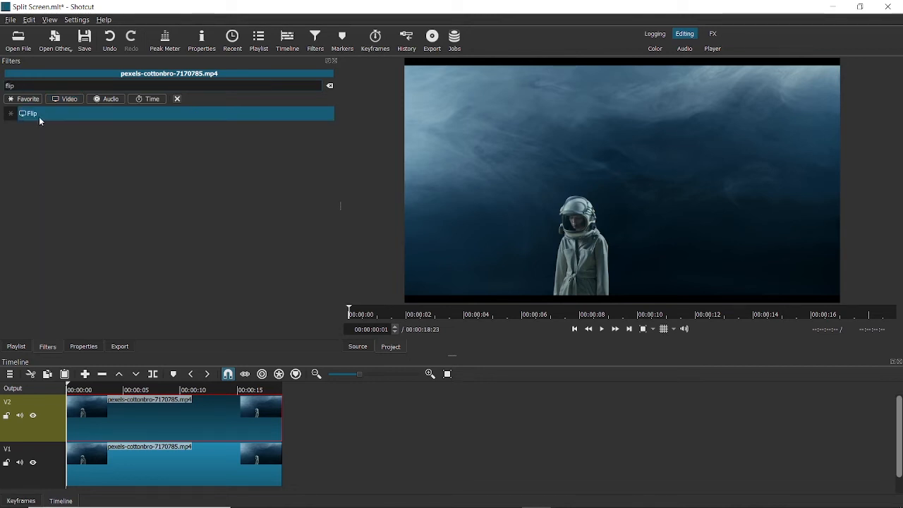
double_click(31, 113)
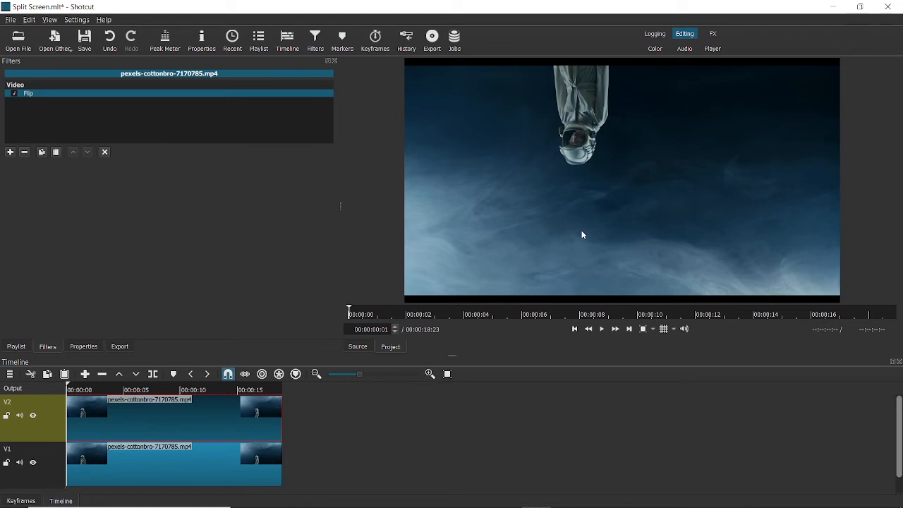
mouse_move(556, 248)
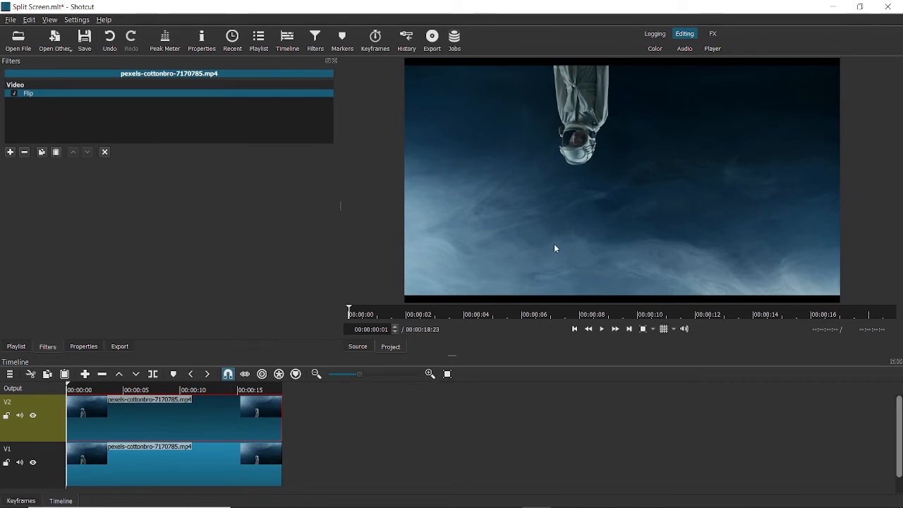
mouse_move(611, 196)
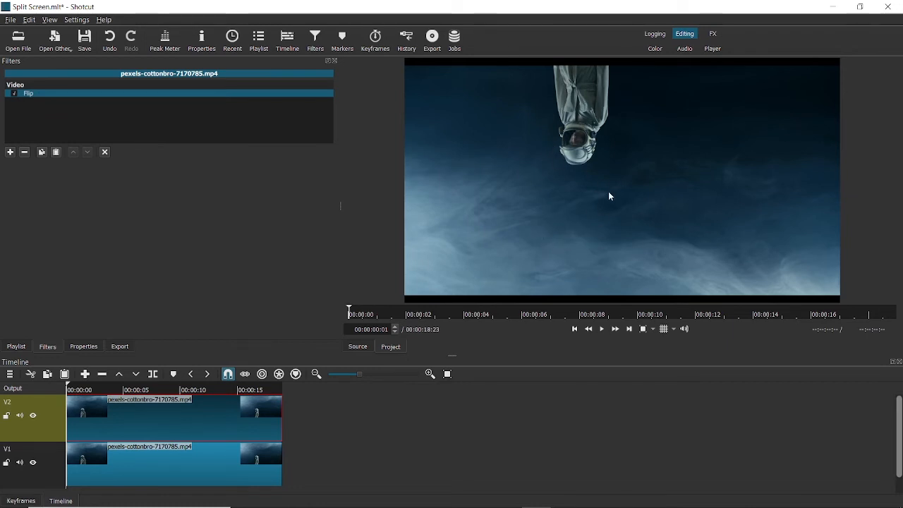
mouse_move(611, 101)
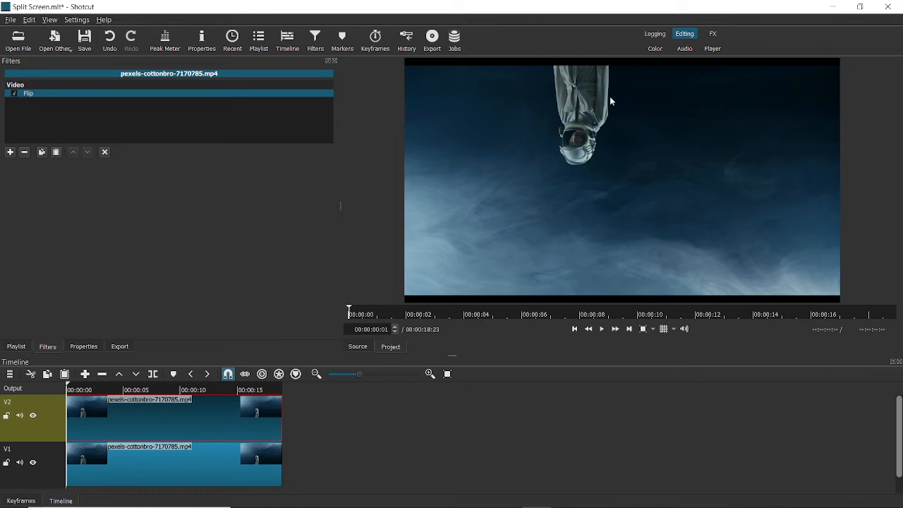
mouse_move(304, 332)
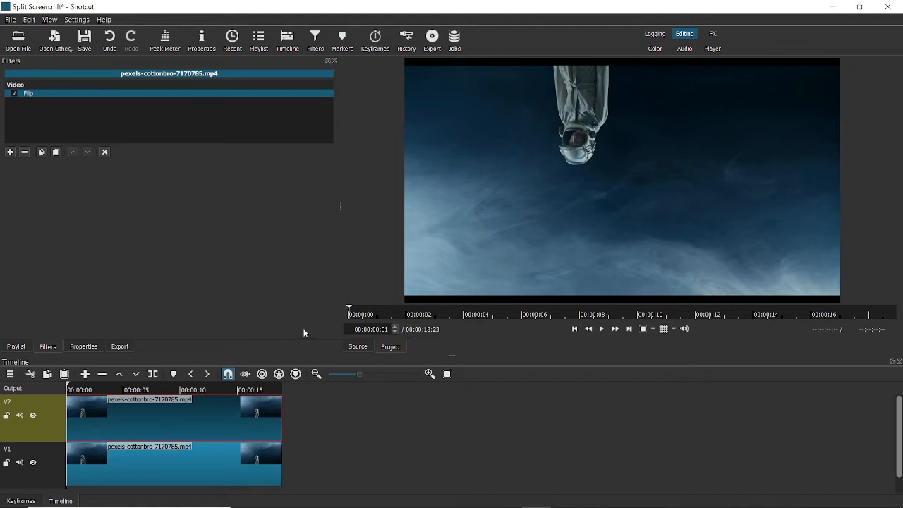
mouse_move(549, 225)
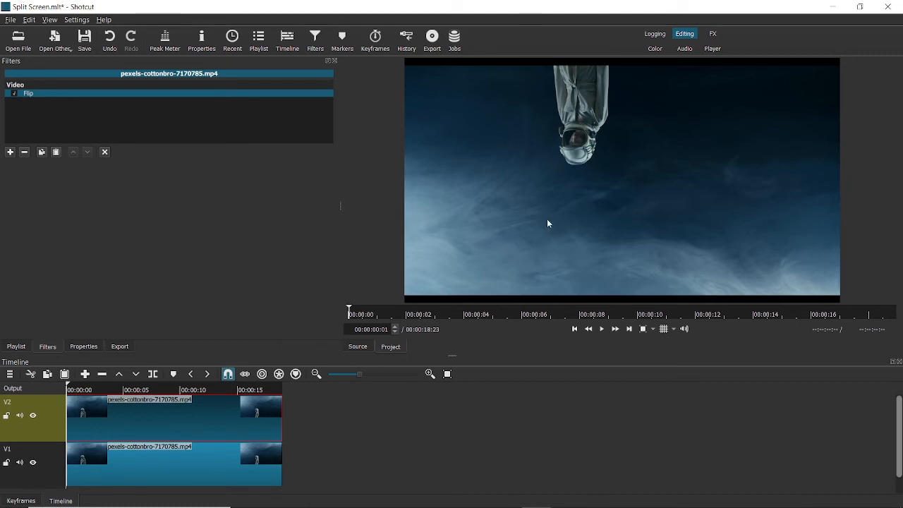
mouse_move(643, 214)
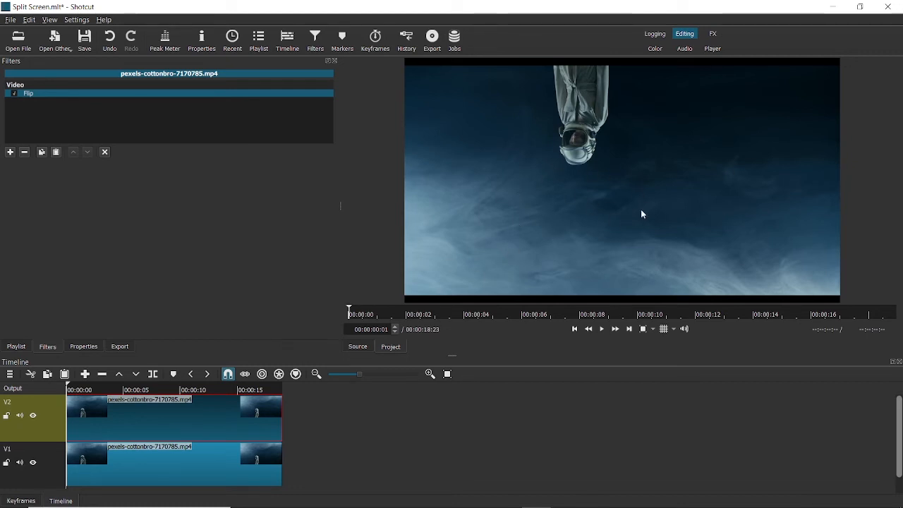
mouse_move(2, 236)
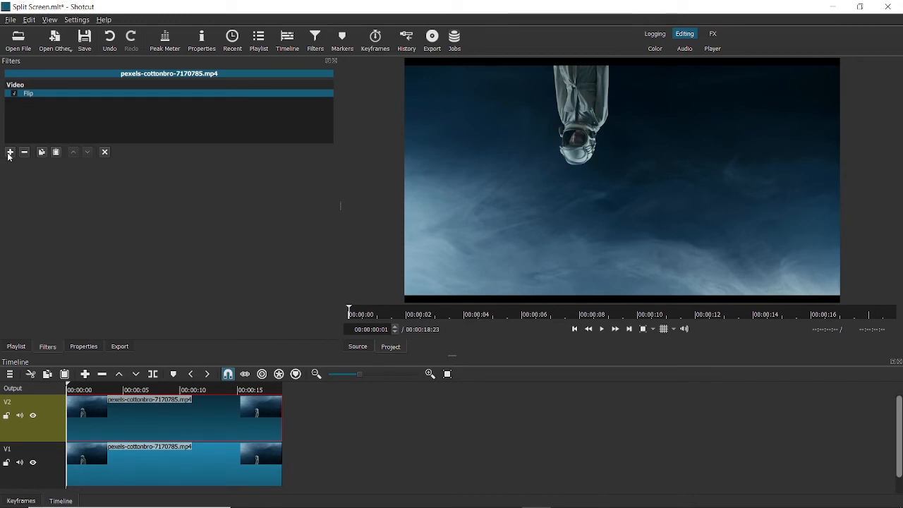
Add Crop: Rectangle to the flipped clip and crop it to its top half
left_click(9, 151)
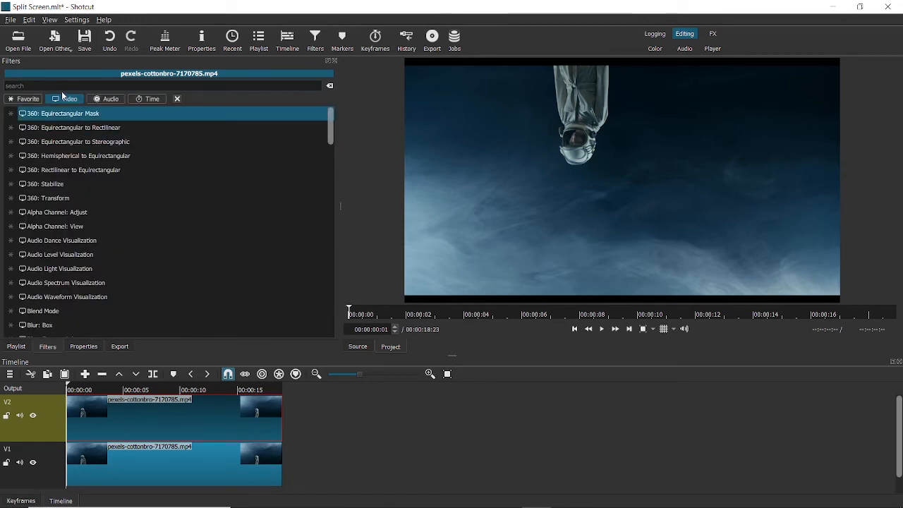
mouse_move(47, 82)
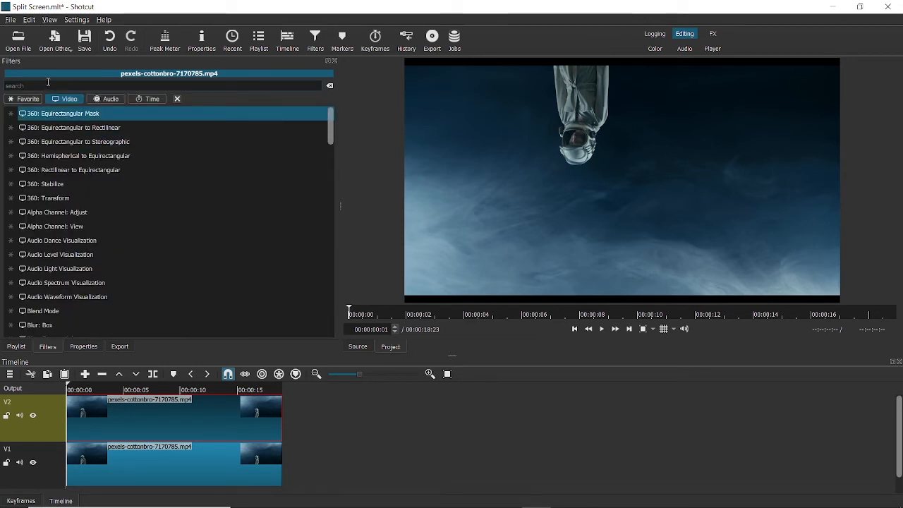
type("cr")
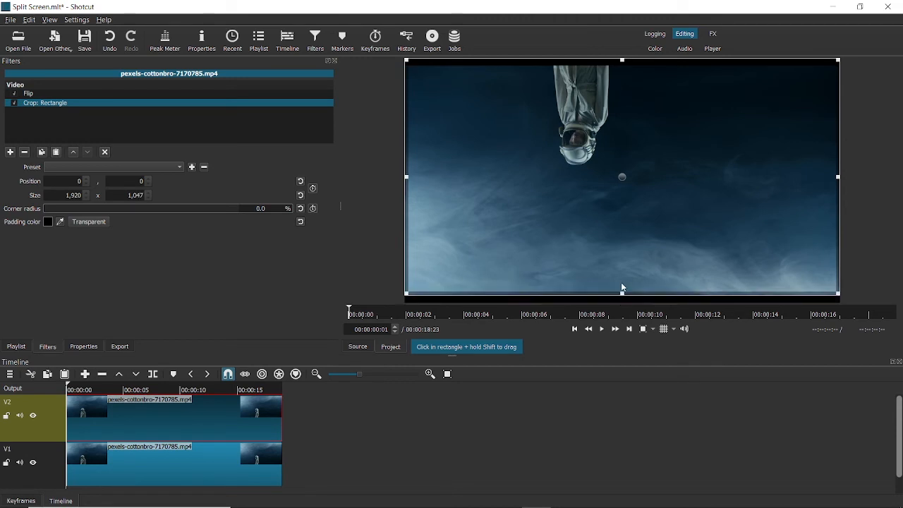
left_click_drag(622, 294, 623, 176)
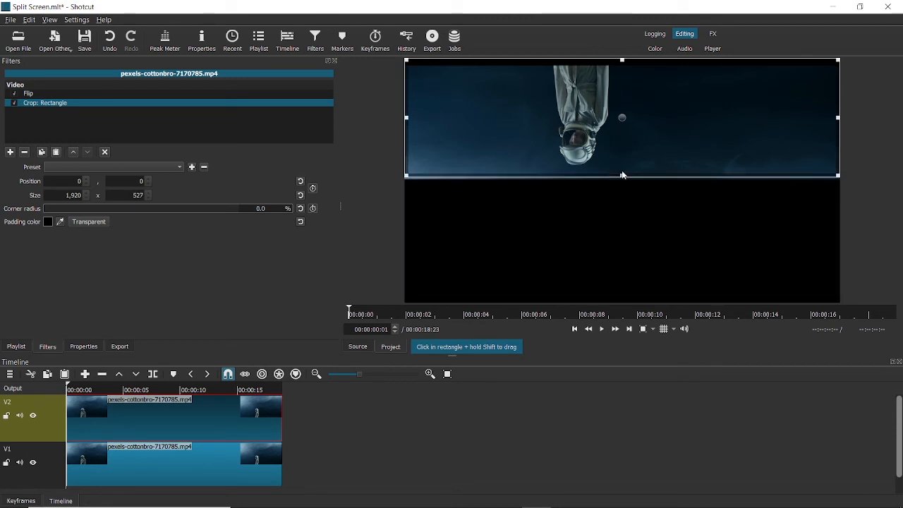
left_click_drag(622, 174, 621, 177)
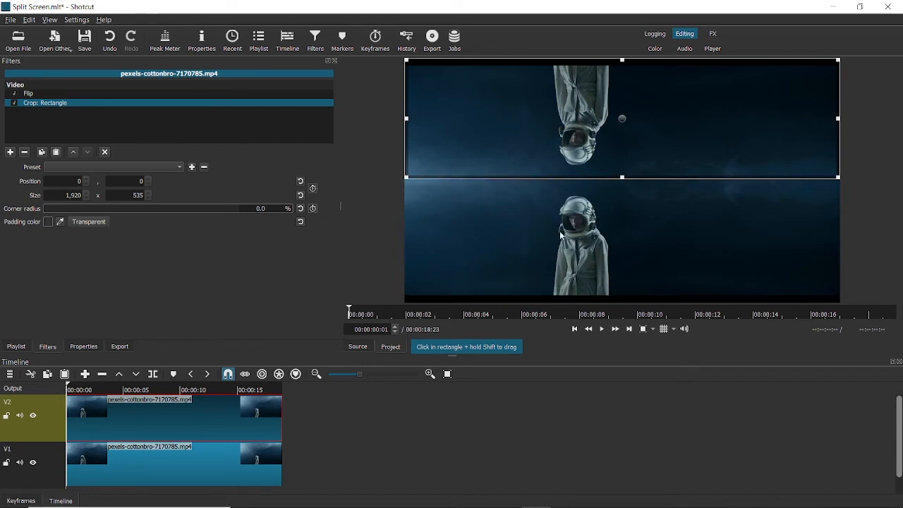
mouse_move(179, 466)
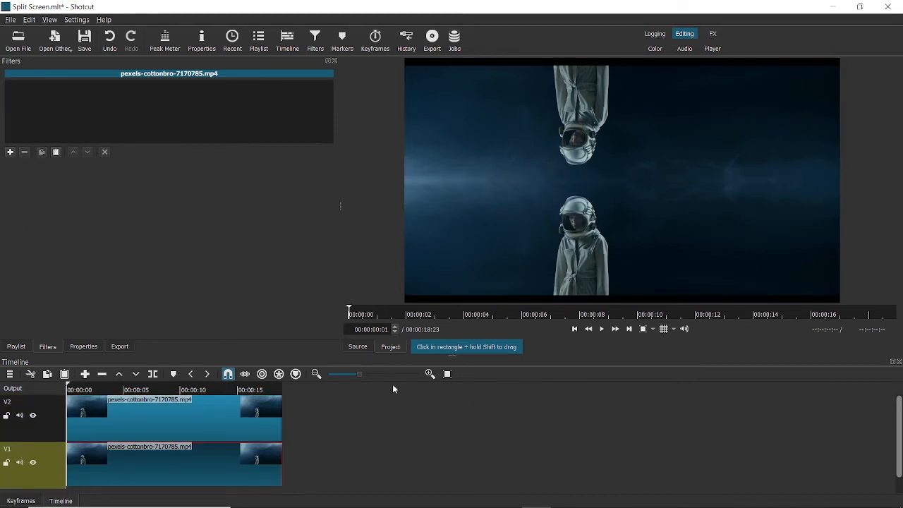
mouse_move(167, 383)
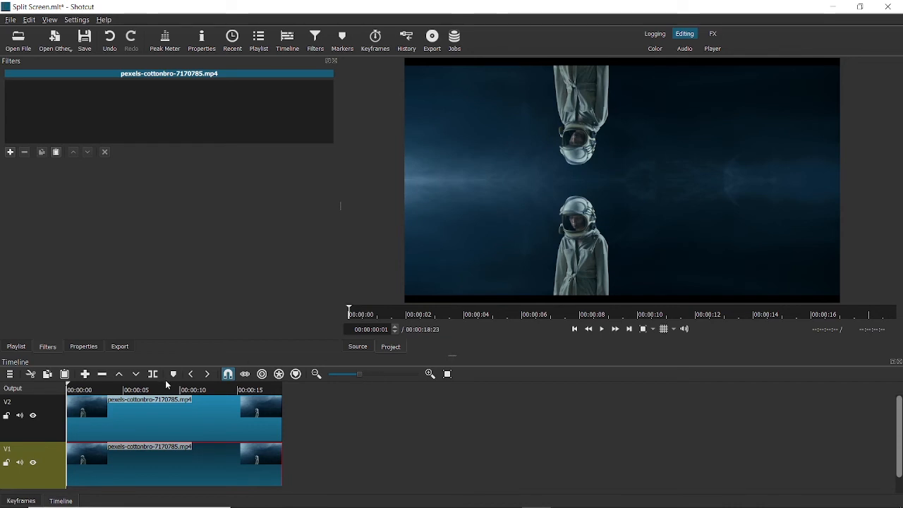
left_click(601, 329)
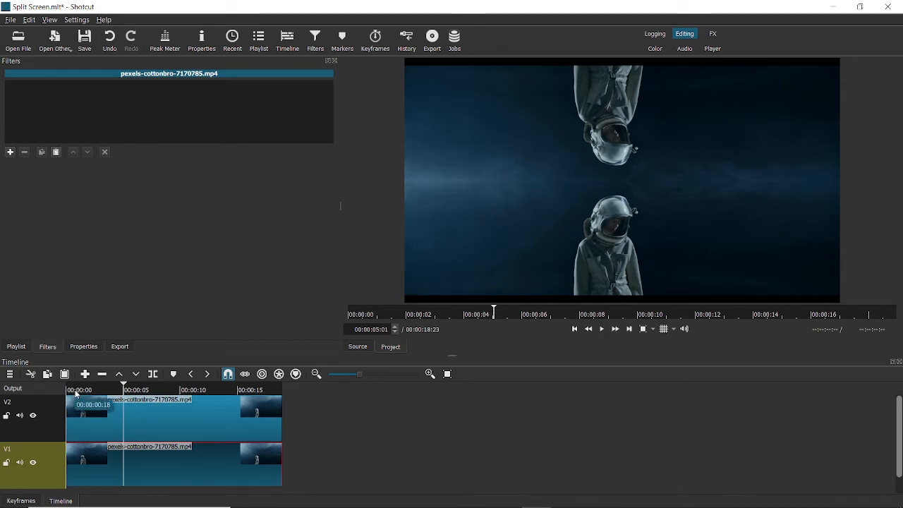
left_click(602, 329)
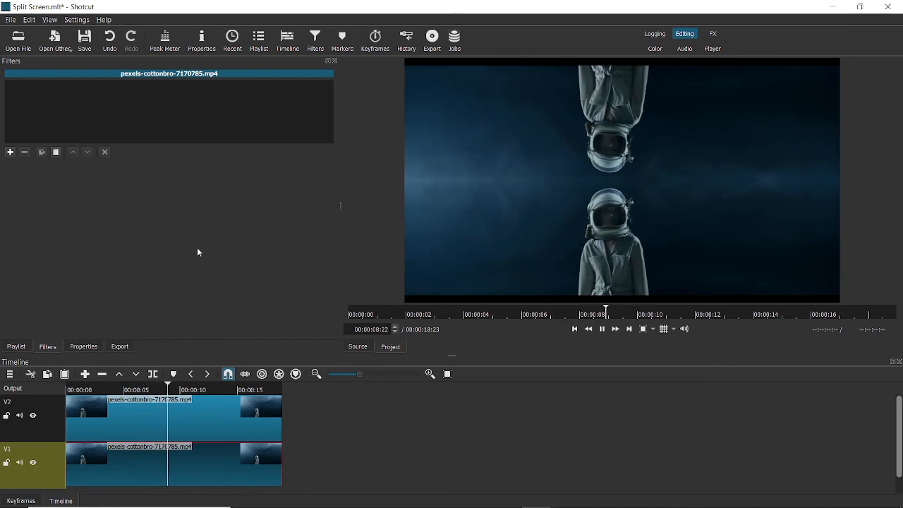
left_click(601, 329)
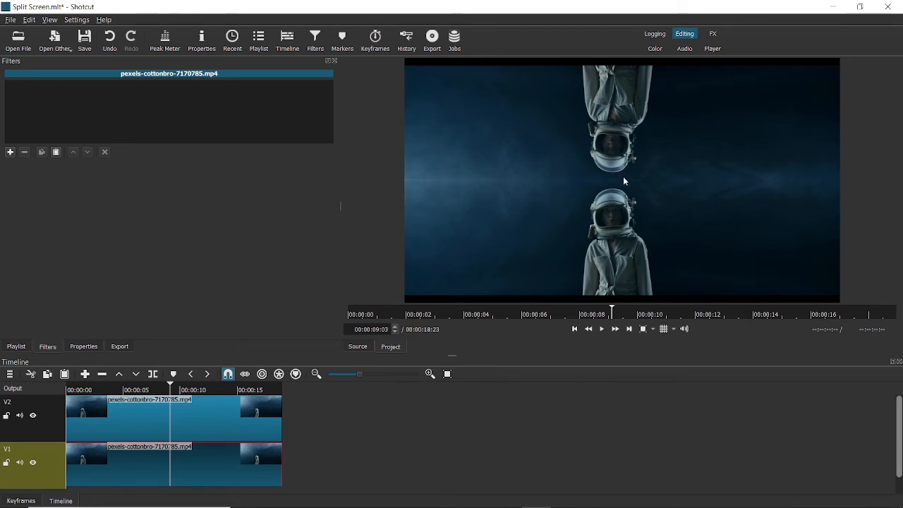
mouse_move(448, 60)
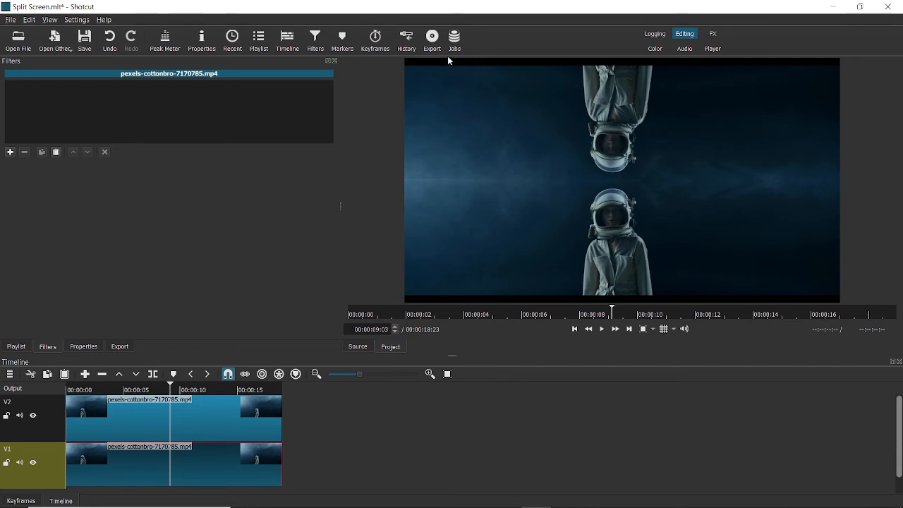
mouse_move(596, 239)
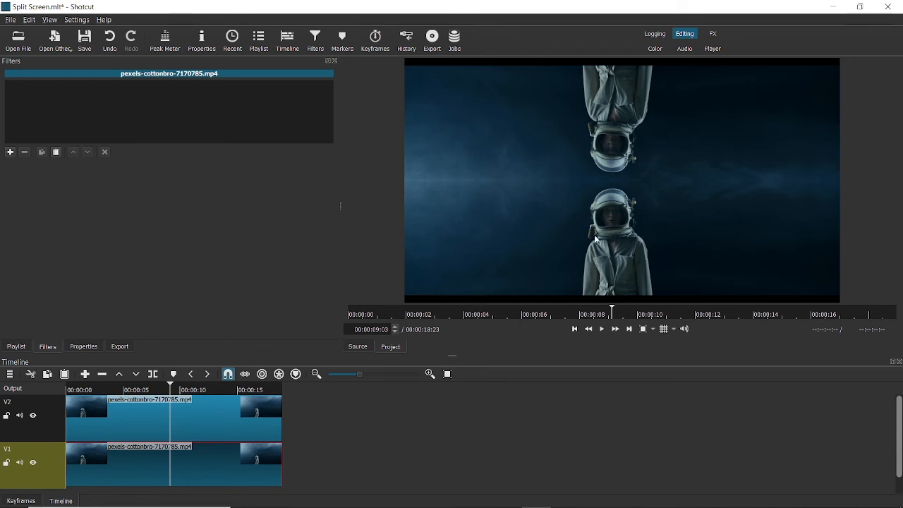
mouse_move(593, 238)
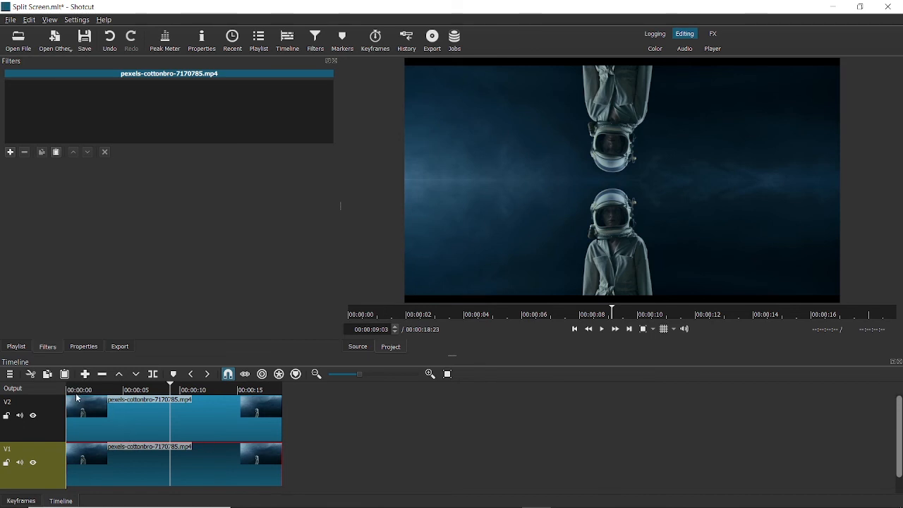
left_click(353, 314)
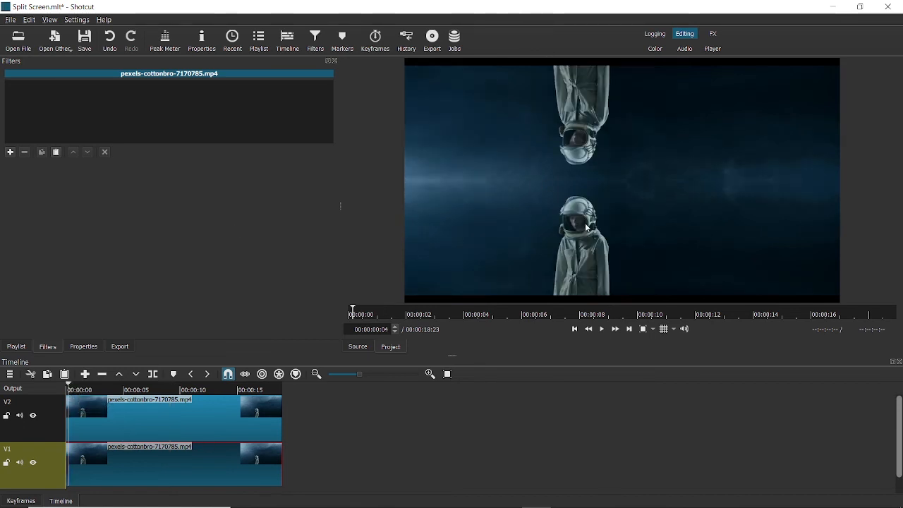